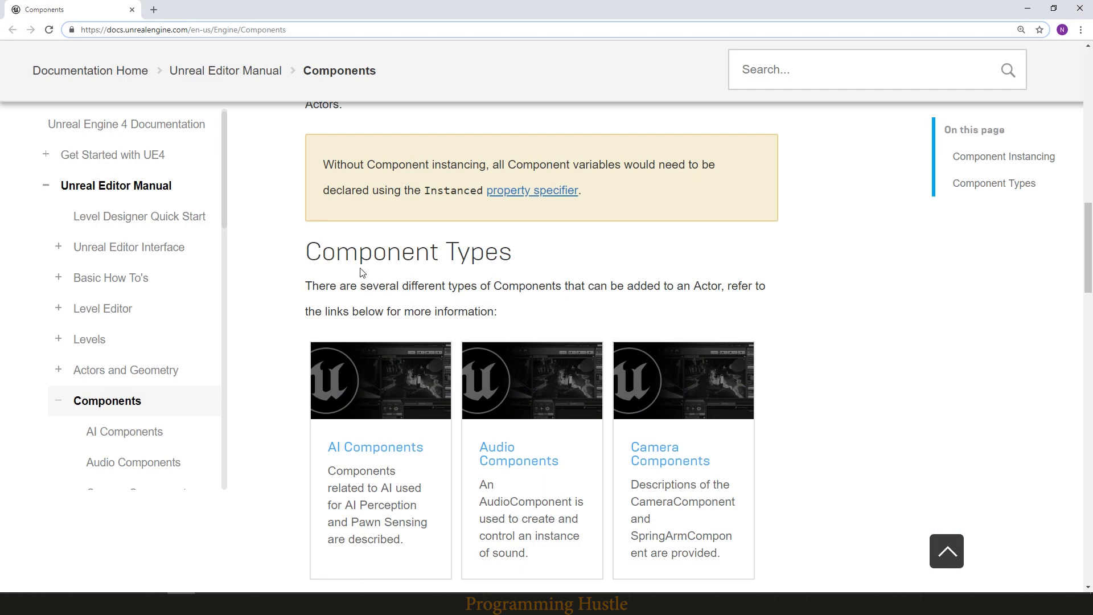
- Browse the Content Browser into the Starter Content folder to find the door mesh
scroll("down", 3)
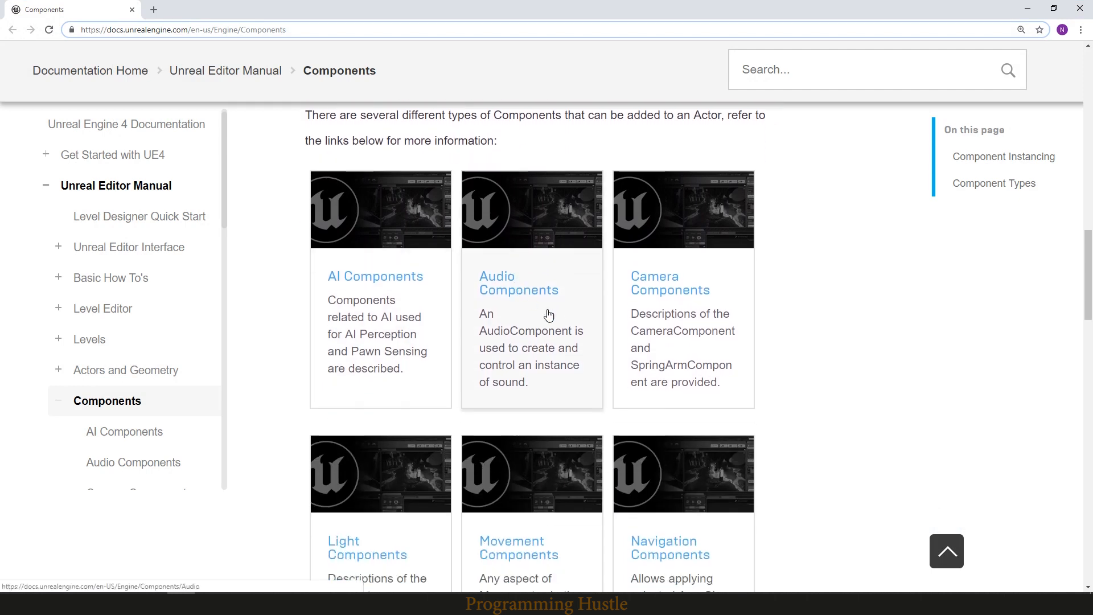
scroll("down", 3)
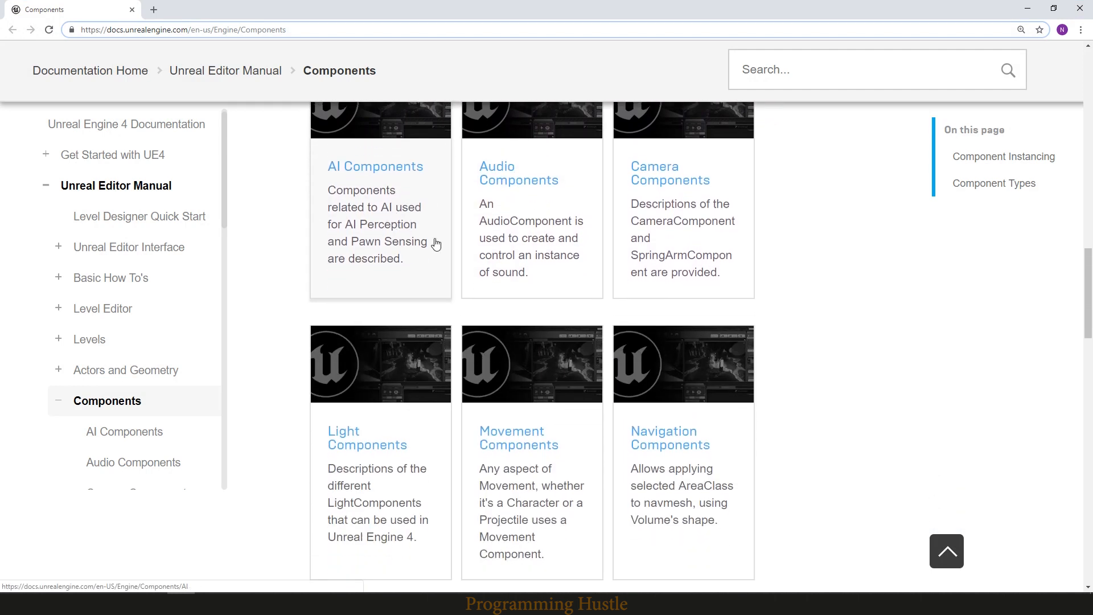
scroll("down", 3)
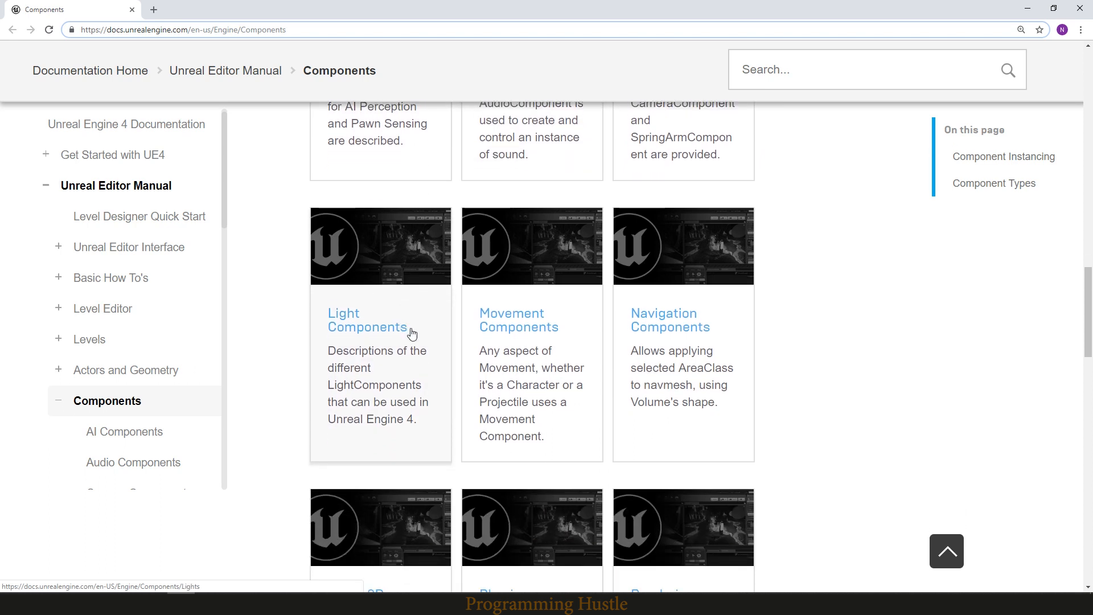
scroll("up", 3)
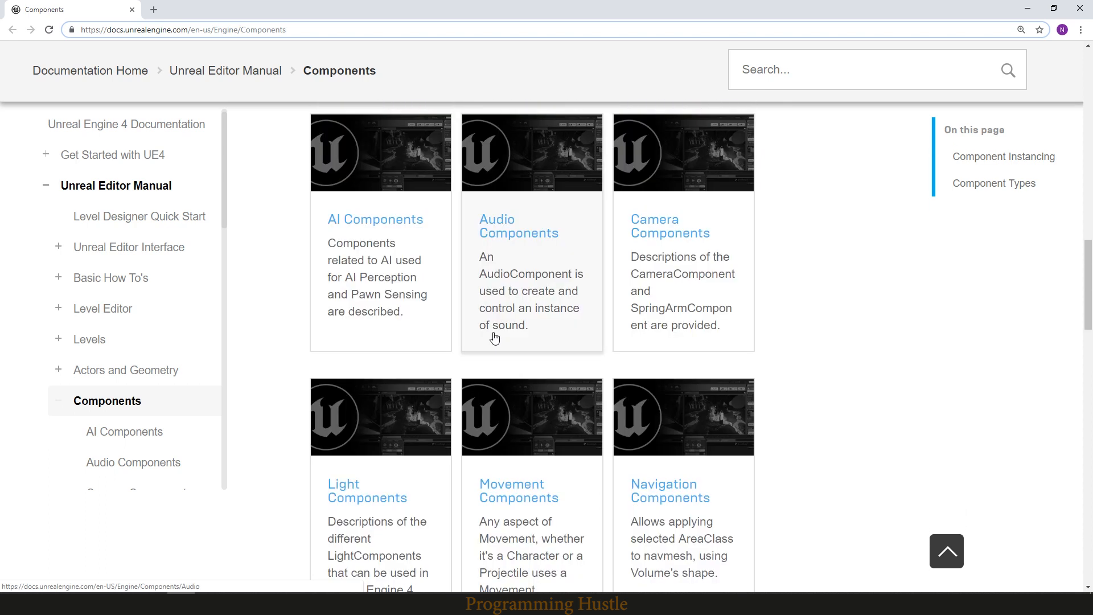
mouse_move(309, 586)
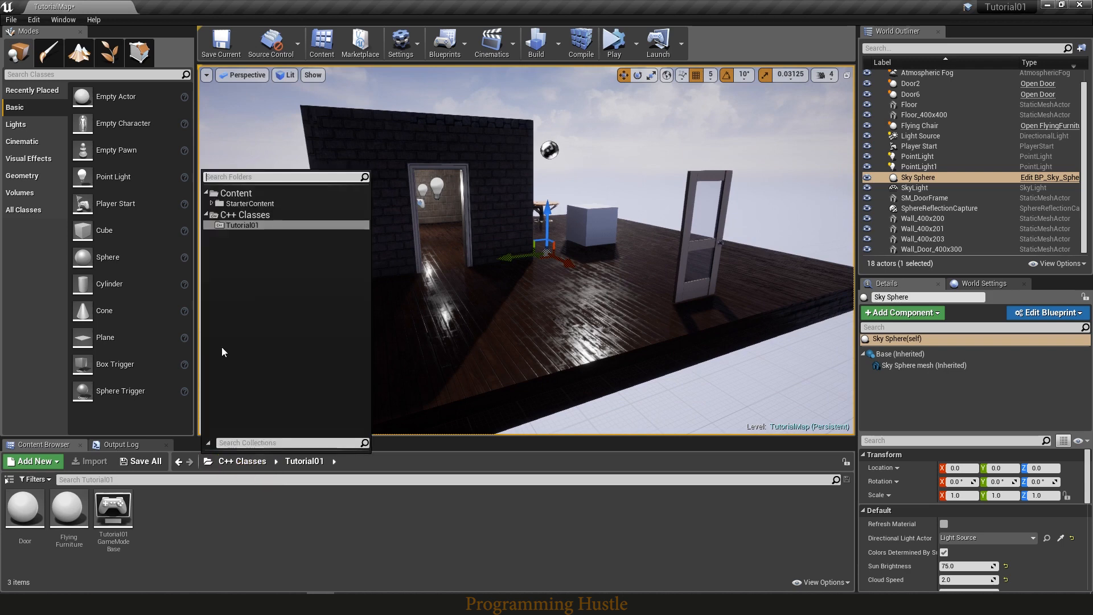
left_click(251, 203)
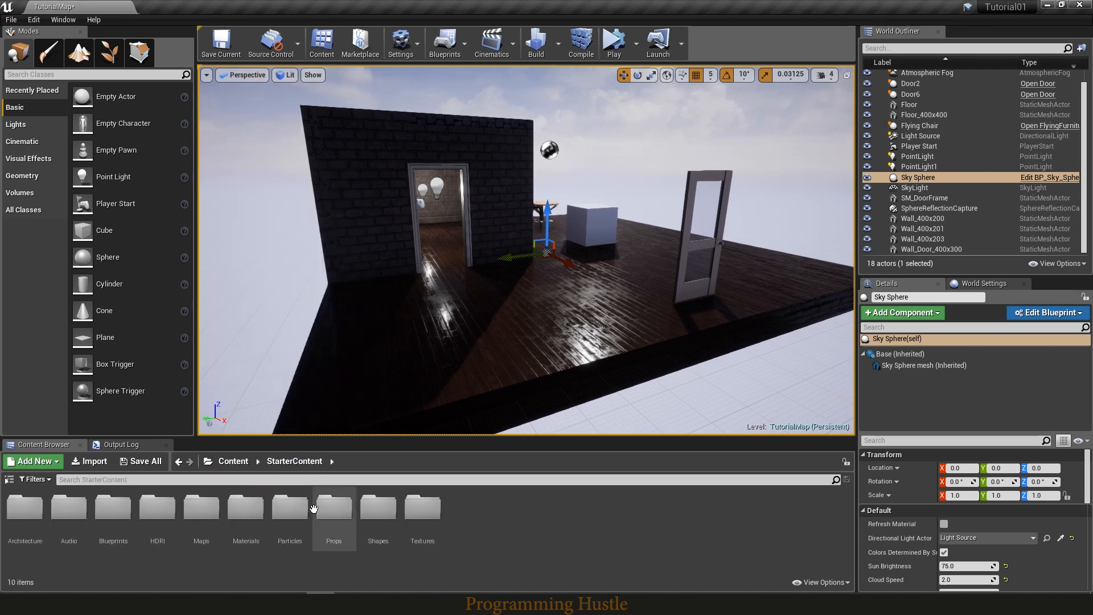
mouse_move(308, 523)
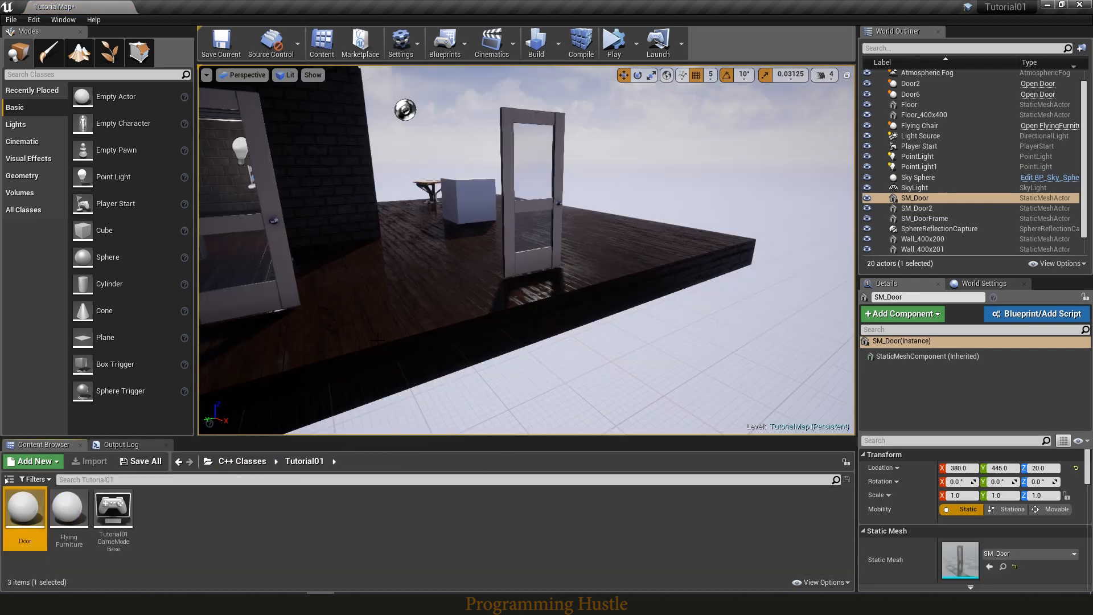
mouse_move(24, 509)
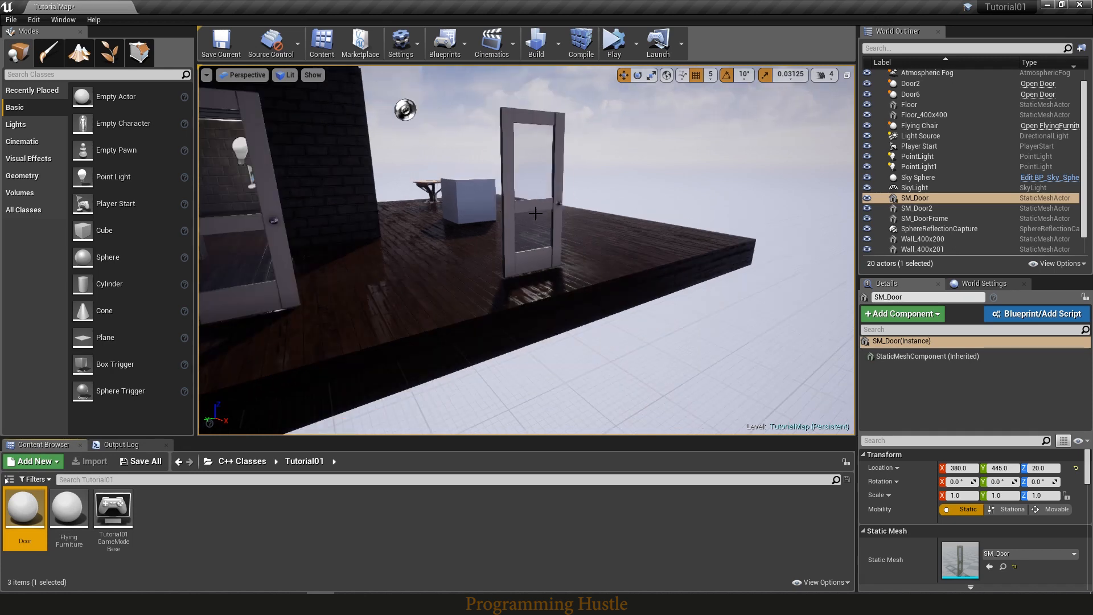
mouse_move(568, 245)
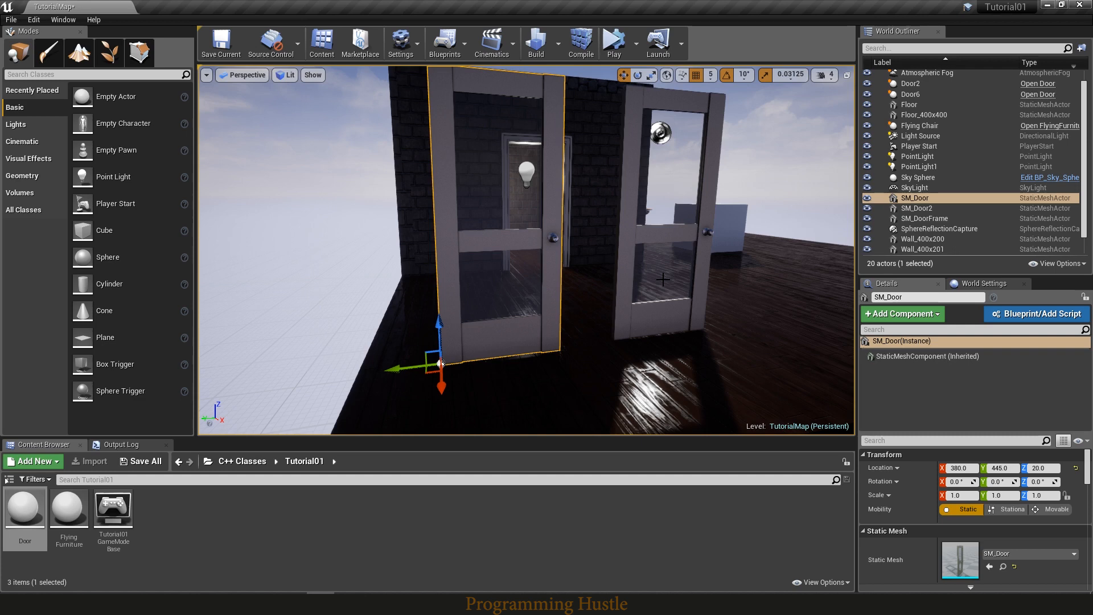
mouse_move(634, 224)
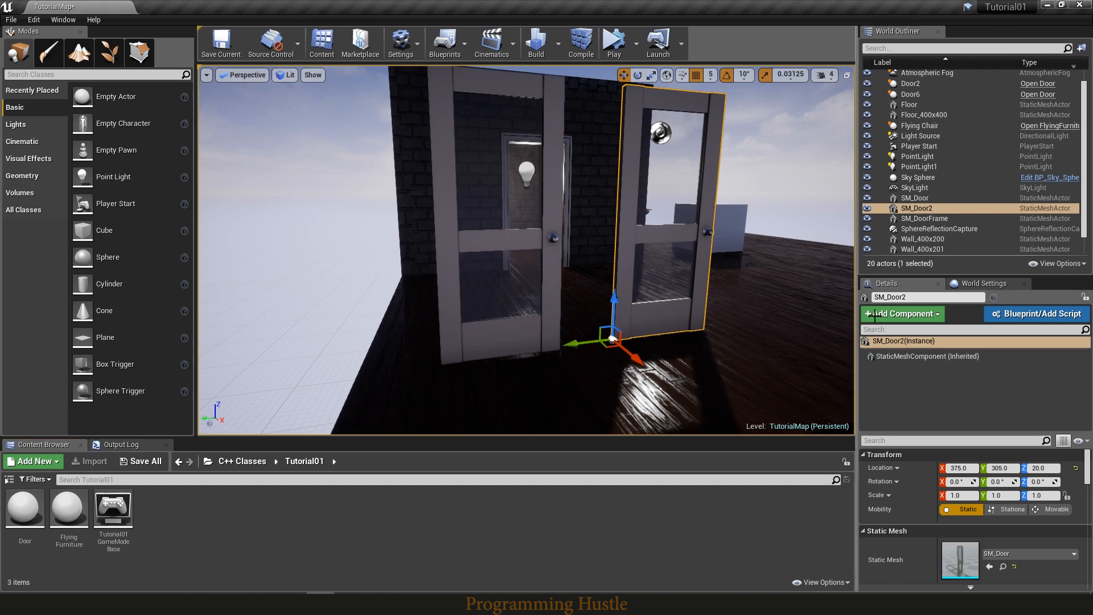
- Start Add Component on the door but cancel the Add C++ Class dialog
left_click(898, 314)
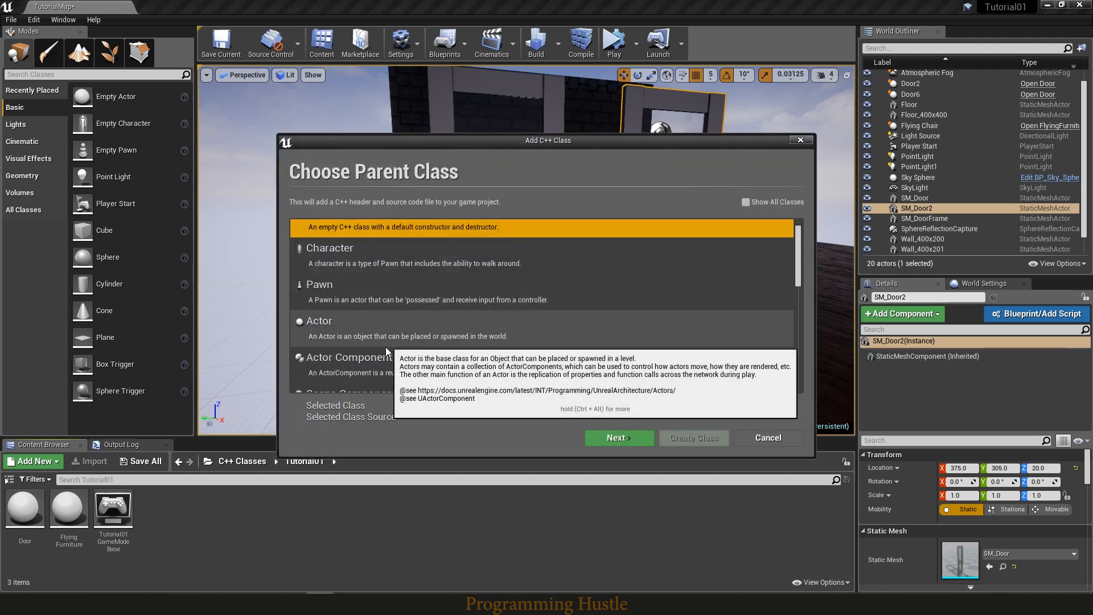
left_click(766, 437)
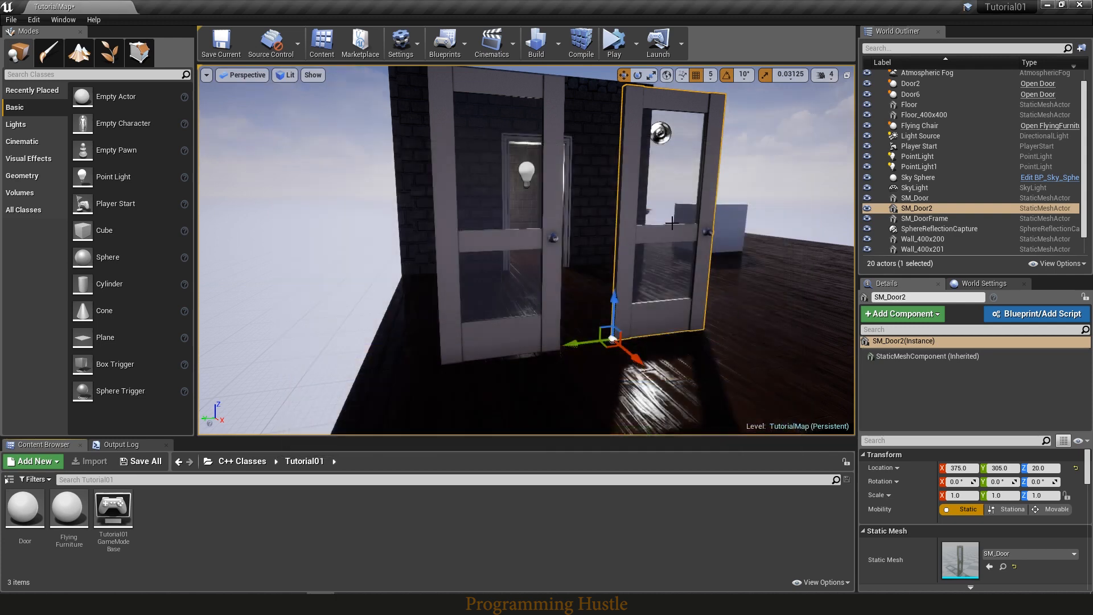
- Create a new C++ Actor Component class named DoorOpener from the door's Add Component list
left_click(902, 313)
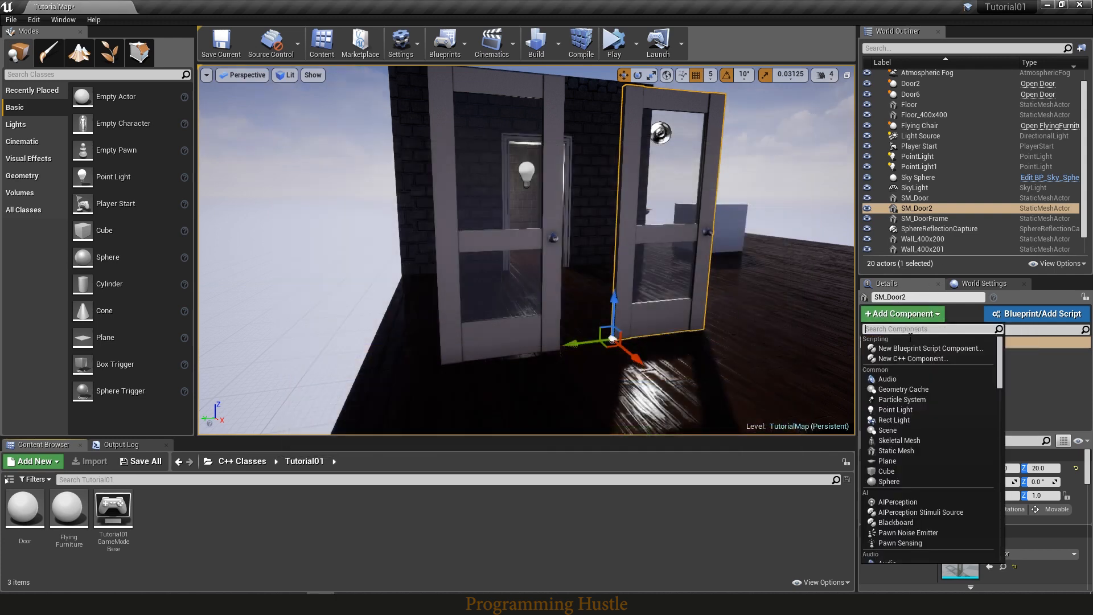
left_click(912, 358)
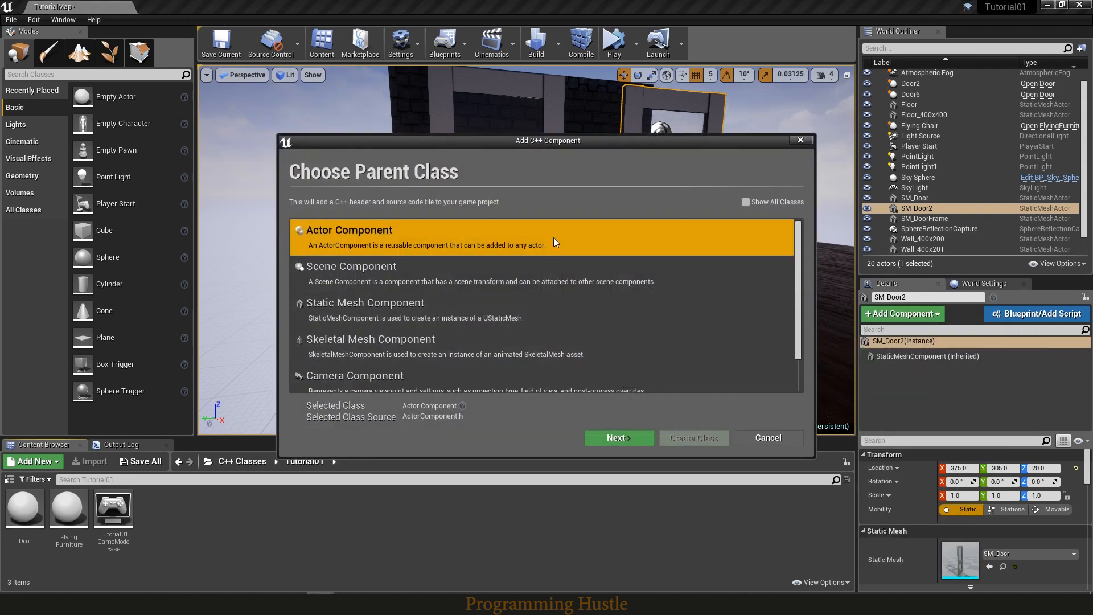
mouse_move(617, 437)
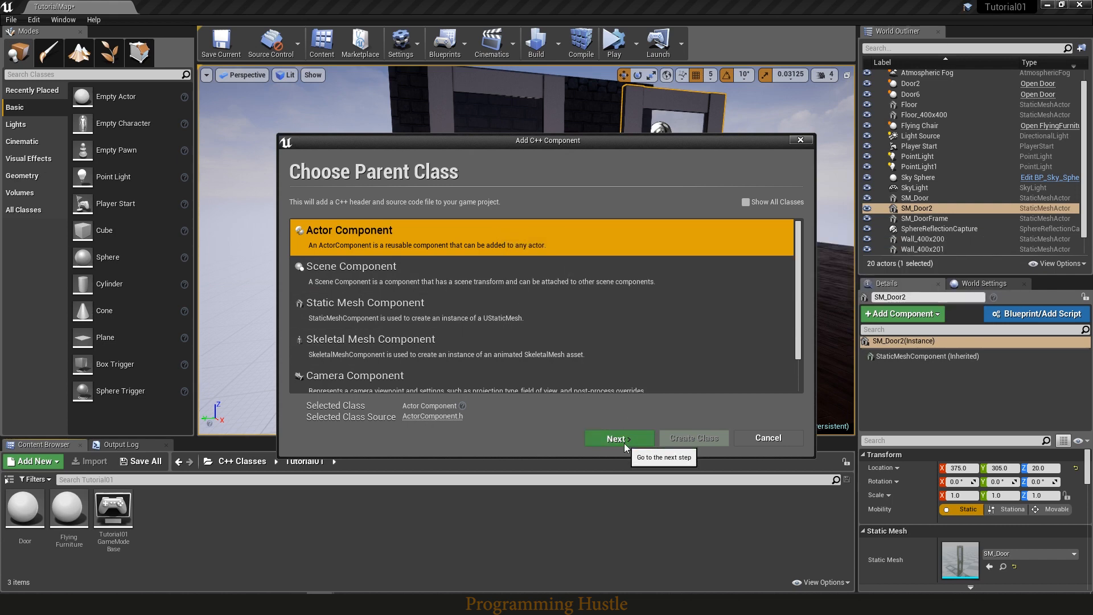
left_click(617, 437)
type("Door")
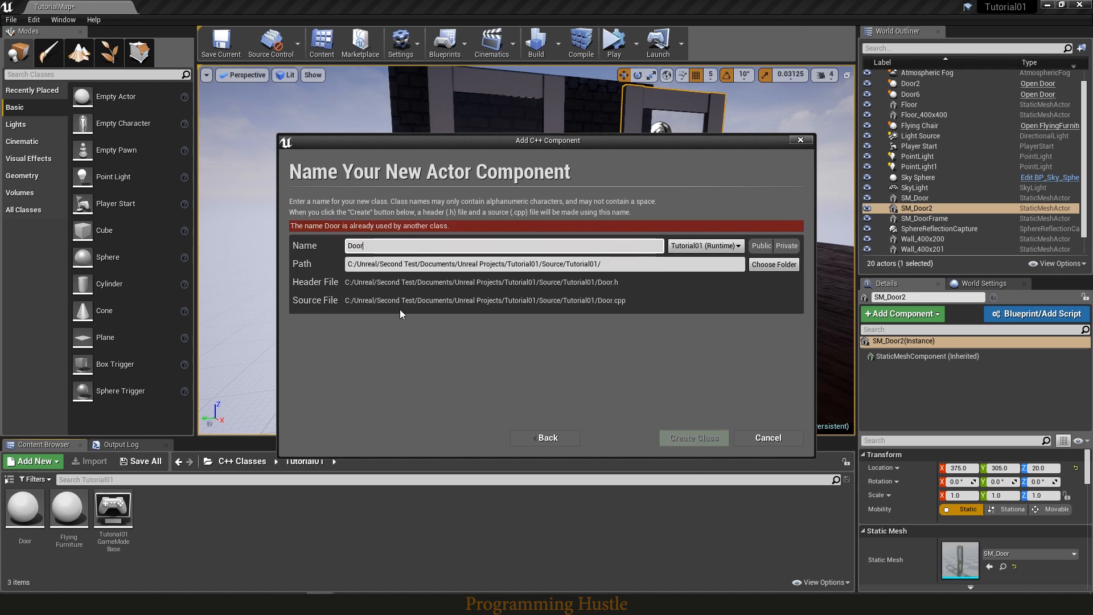
left_click(692, 437)
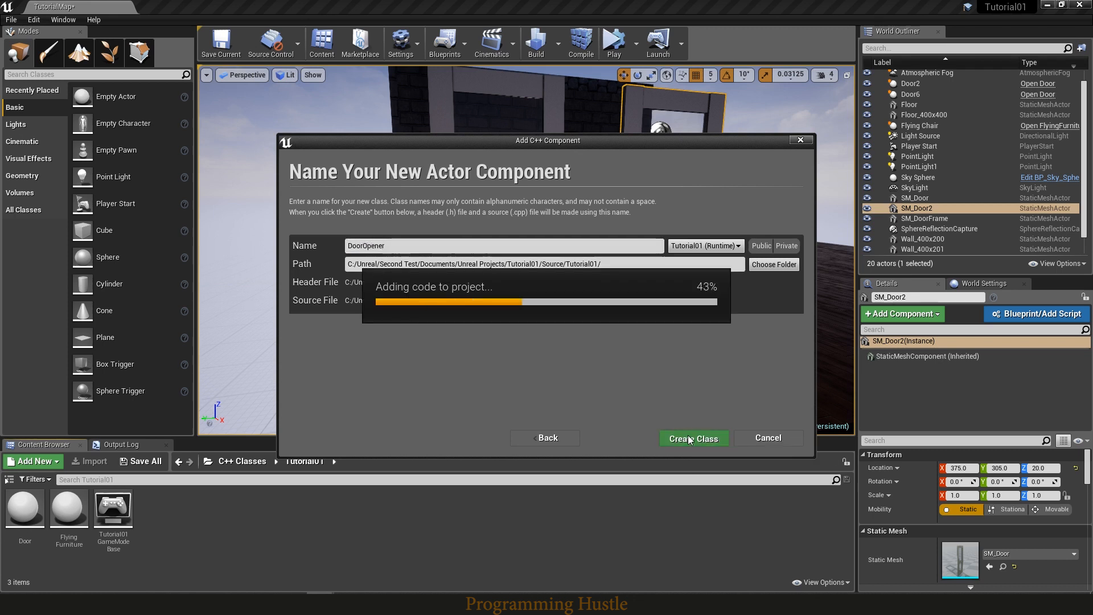
- Declare a private void OpenDoor() in DoorOpener.h and start its definition in DoorOpener.cpp
left_click(692, 437)
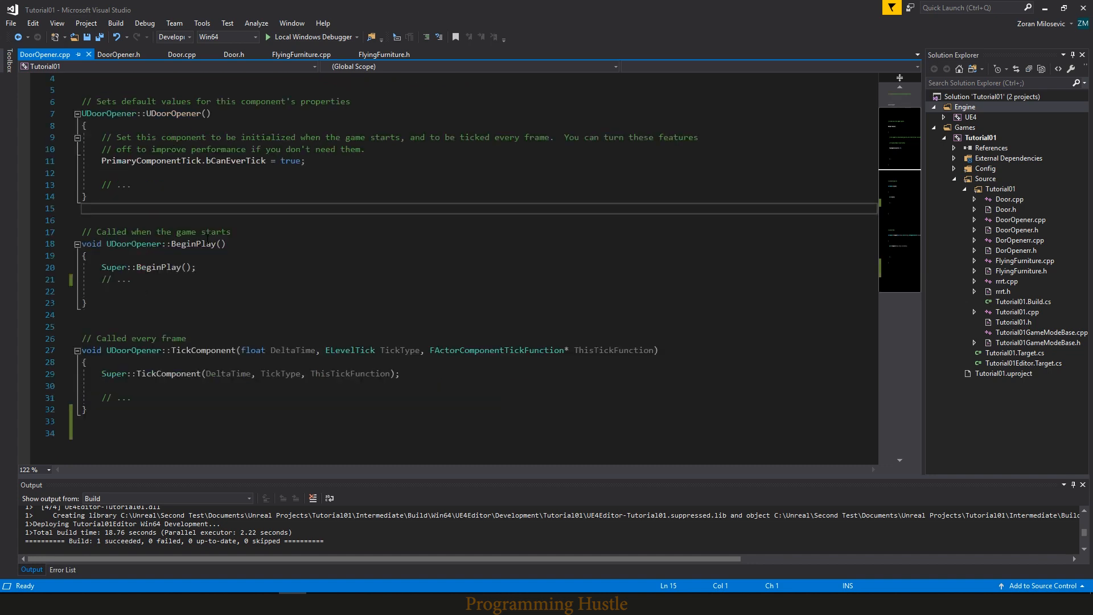
scroll("up", 3)
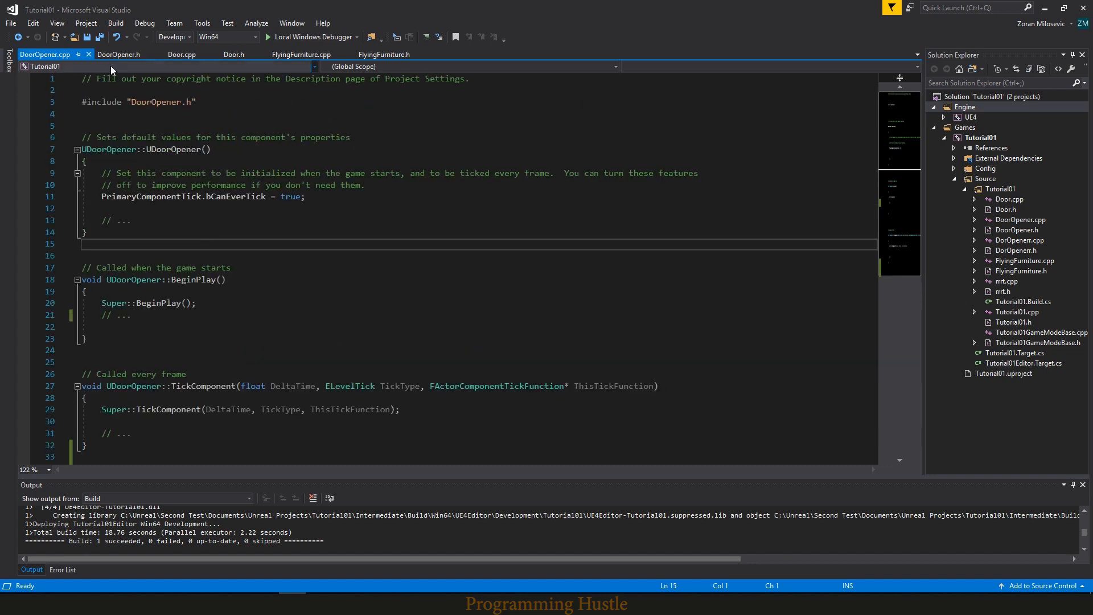
left_click(118, 55)
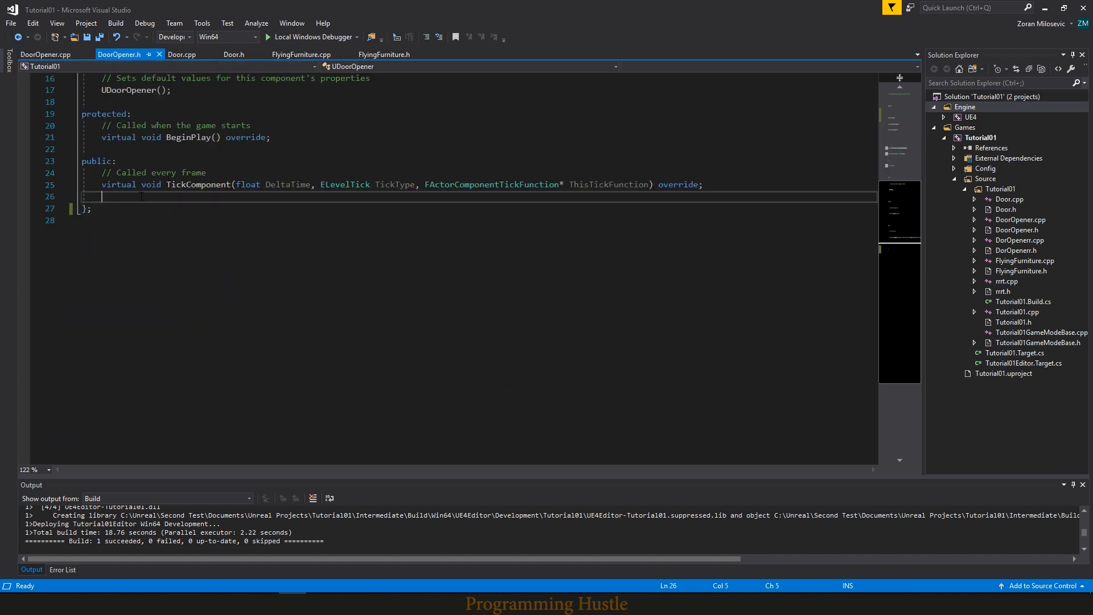
scroll("up", 3)
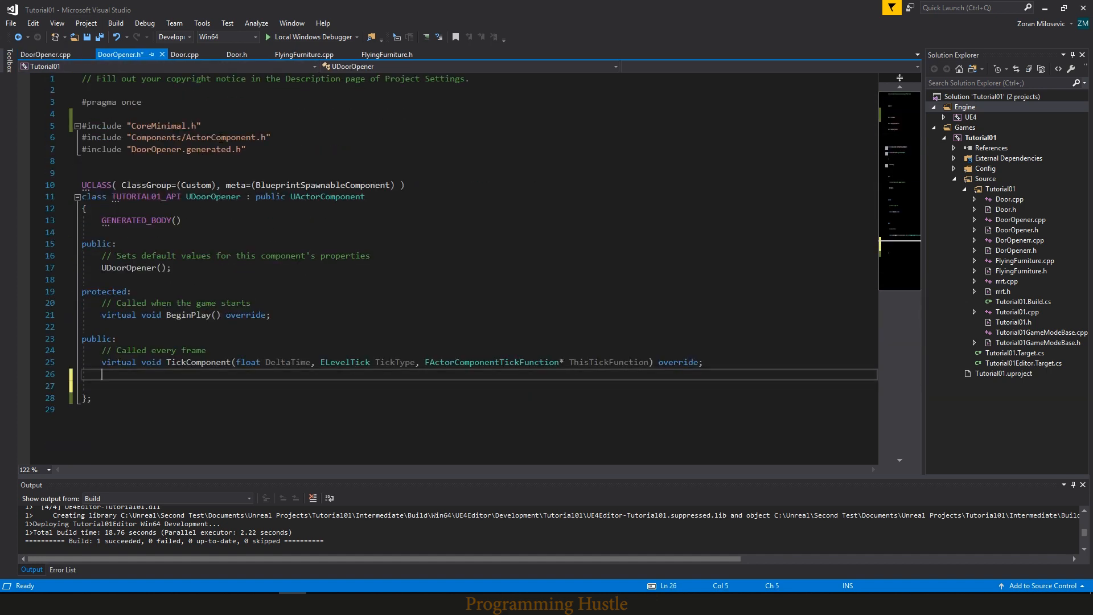
type("private:")
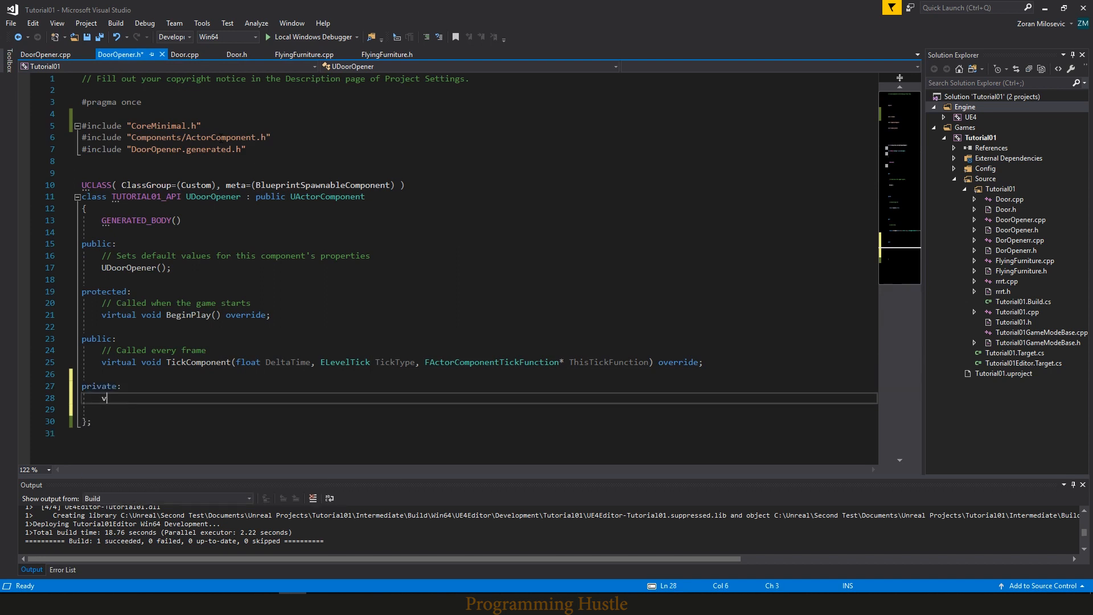
type("oid")
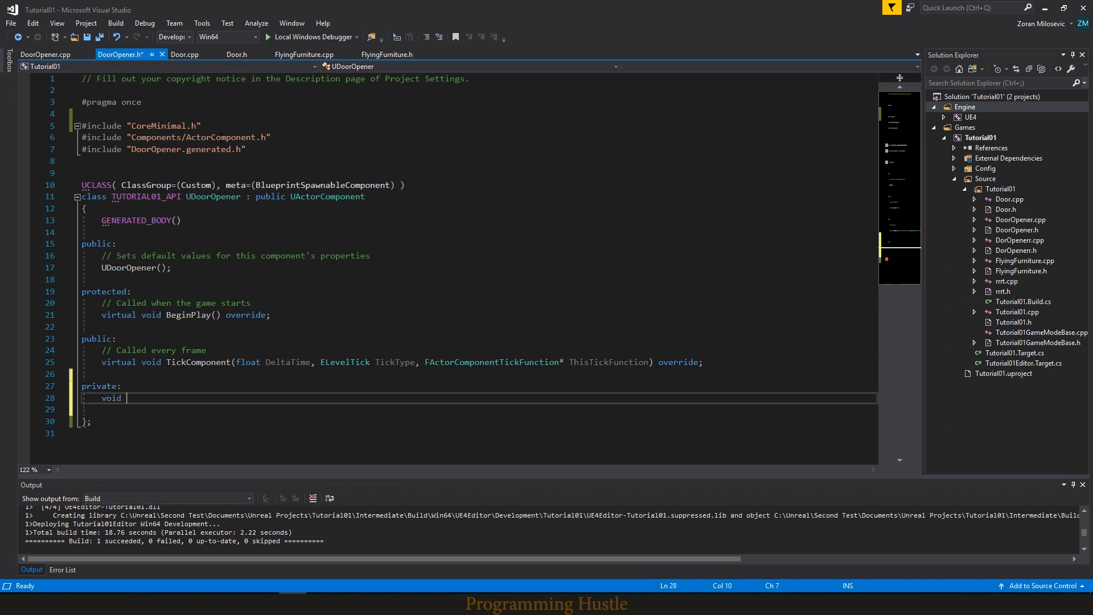
type("OpenDOo")
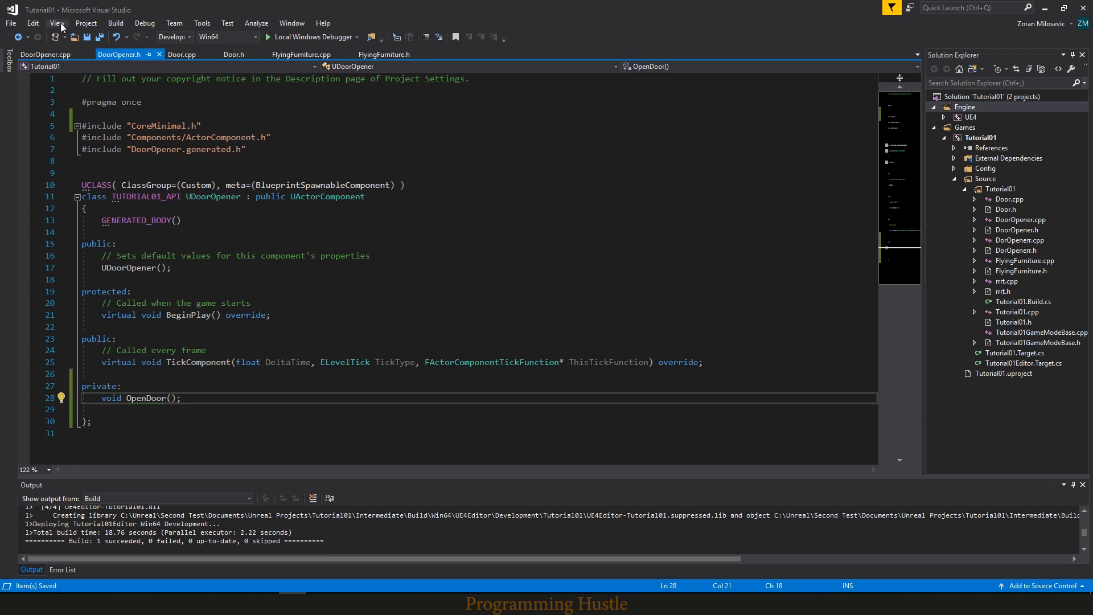
left_click(46, 54)
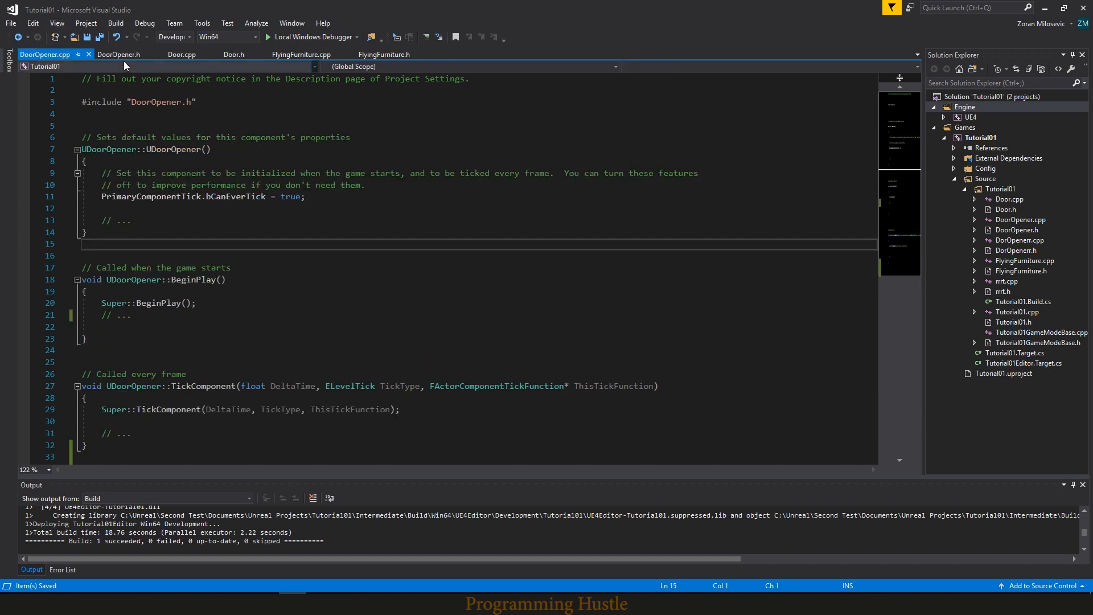
right_click(147, 398)
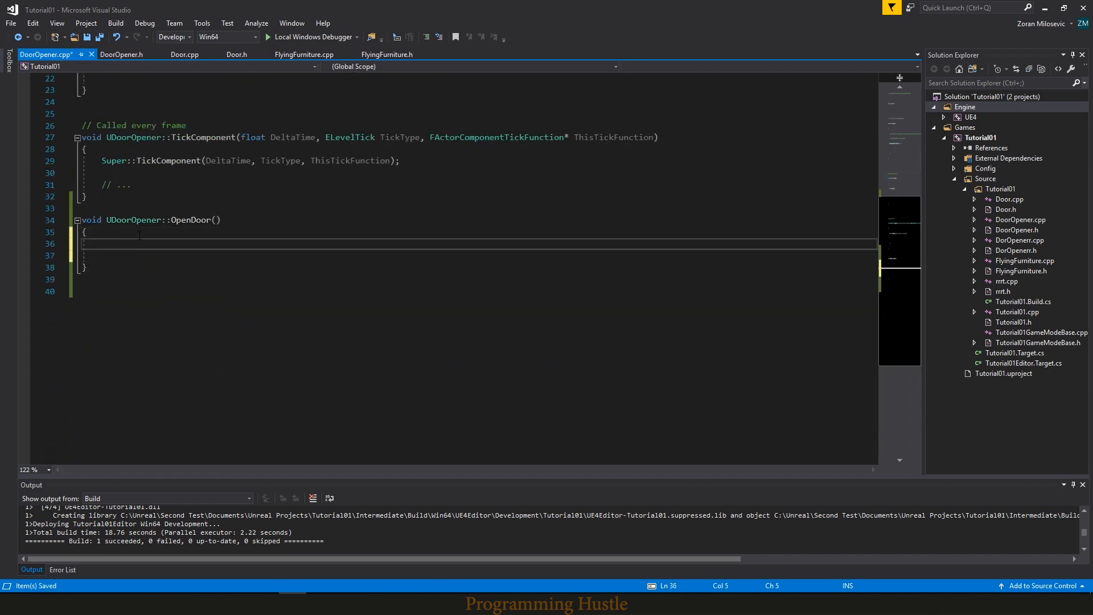
- Add #include "GameFramework/Actor.h" to DoorOpener.h
left_click(119, 55)
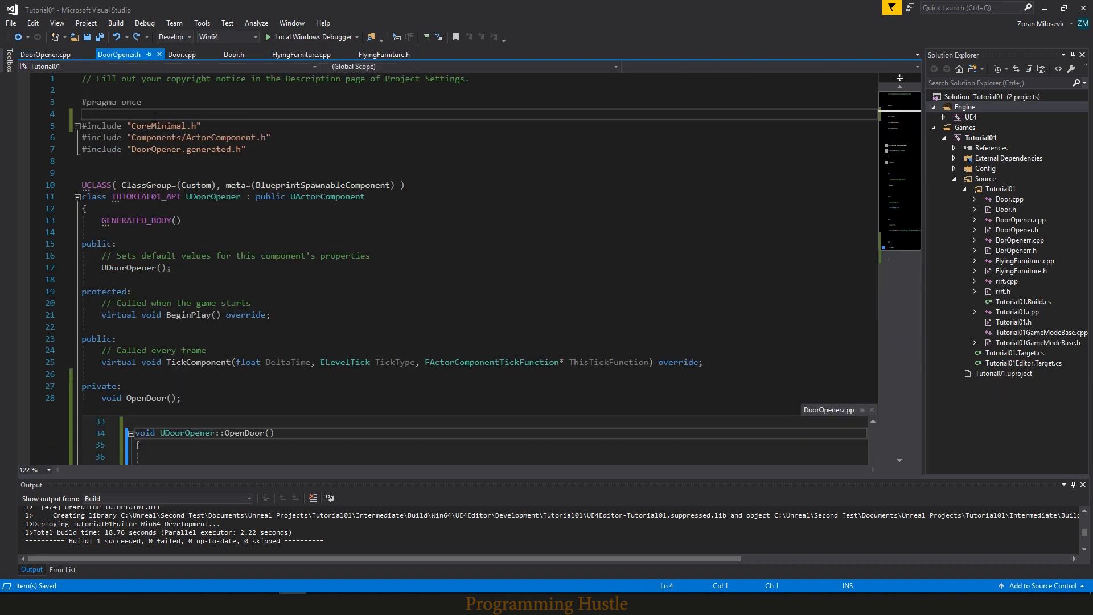
type("#include \"GameFramework/Actor.h\"")
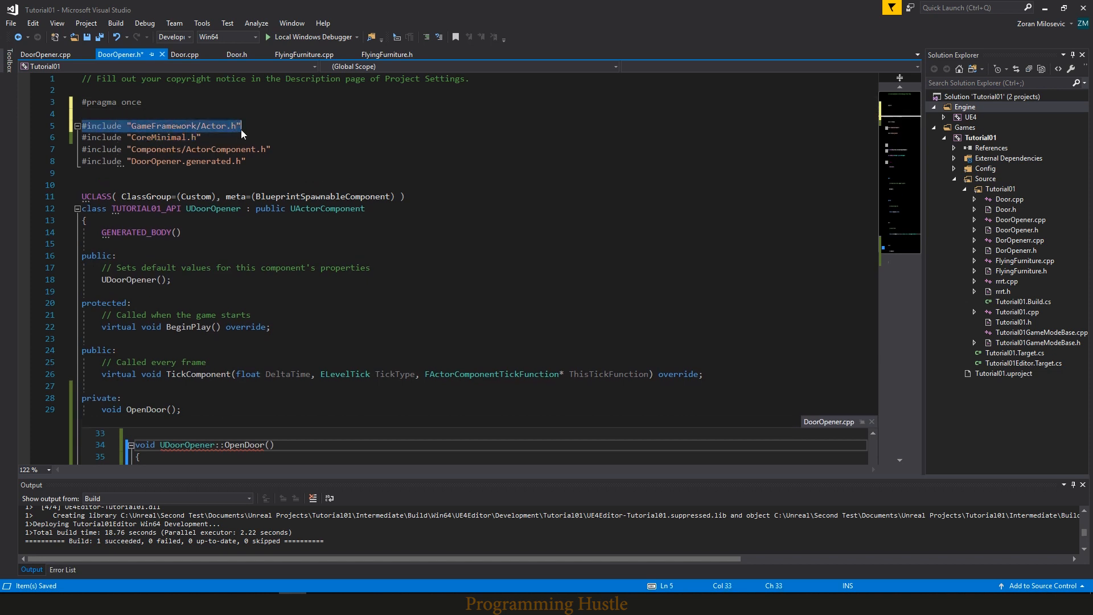
left_click(154, 125)
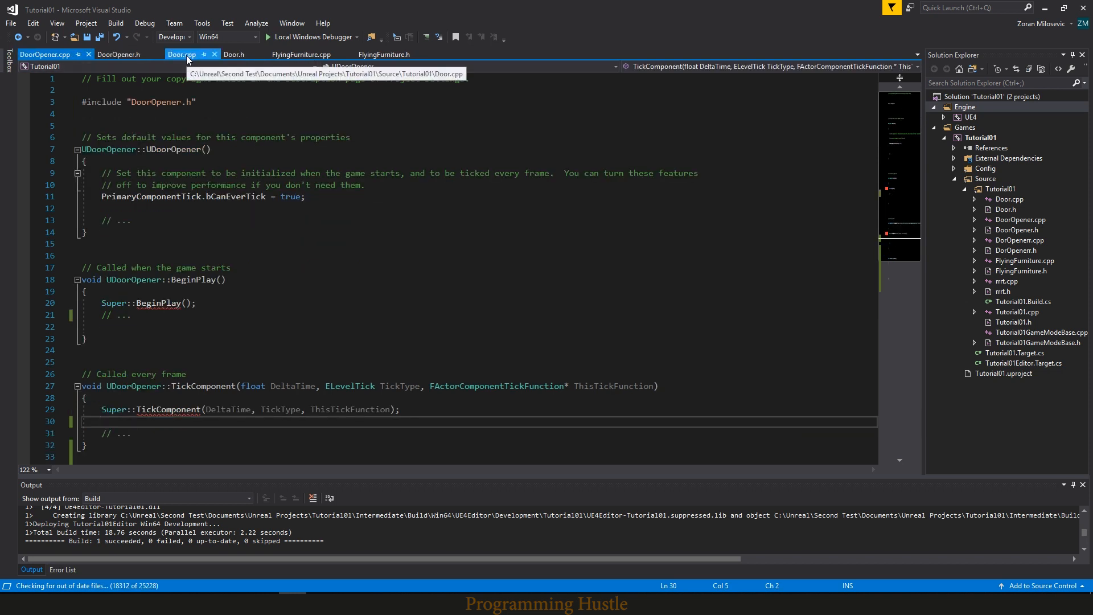
- Review the Door actor's FRotator-based OpenDoor, then begin writing inside the empty OpenDoor body
left_click(181, 55)
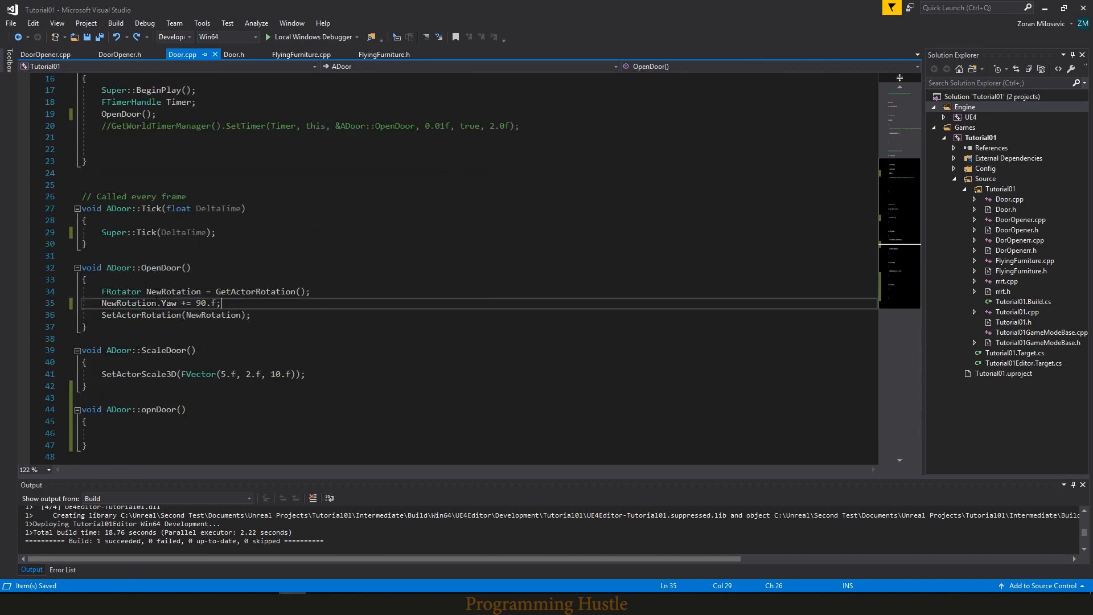
double_click(120, 291)
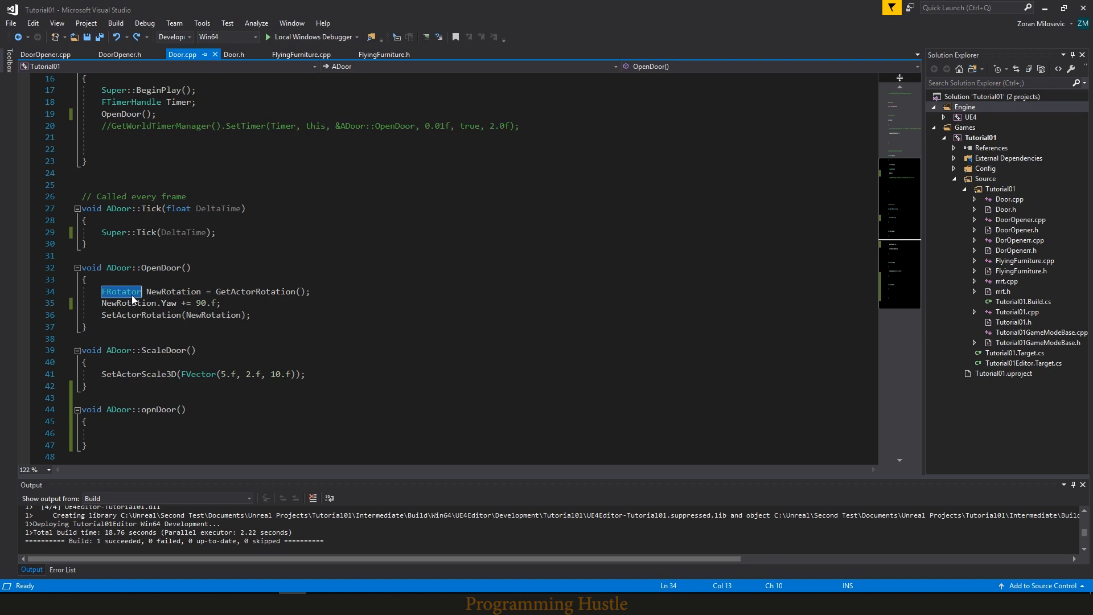
left_click(45, 55)
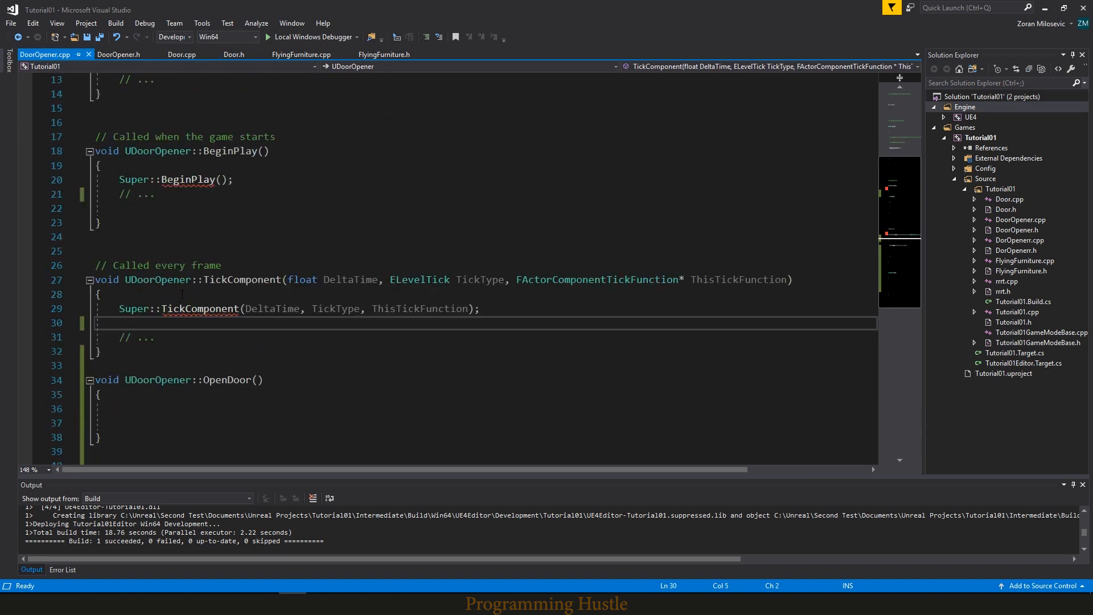
left_click(181, 407)
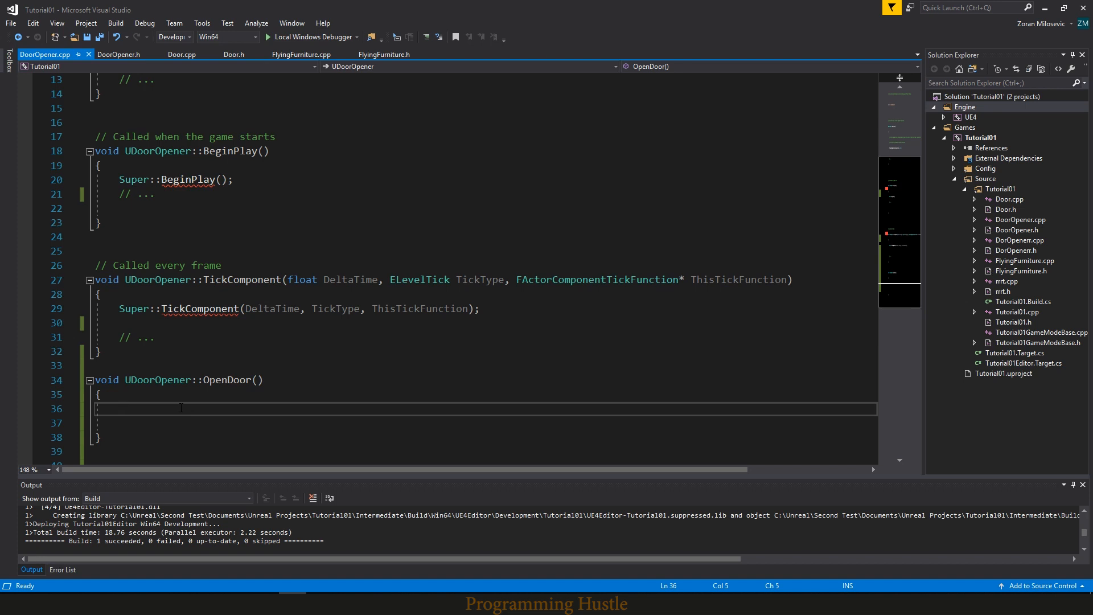
type("GetA")
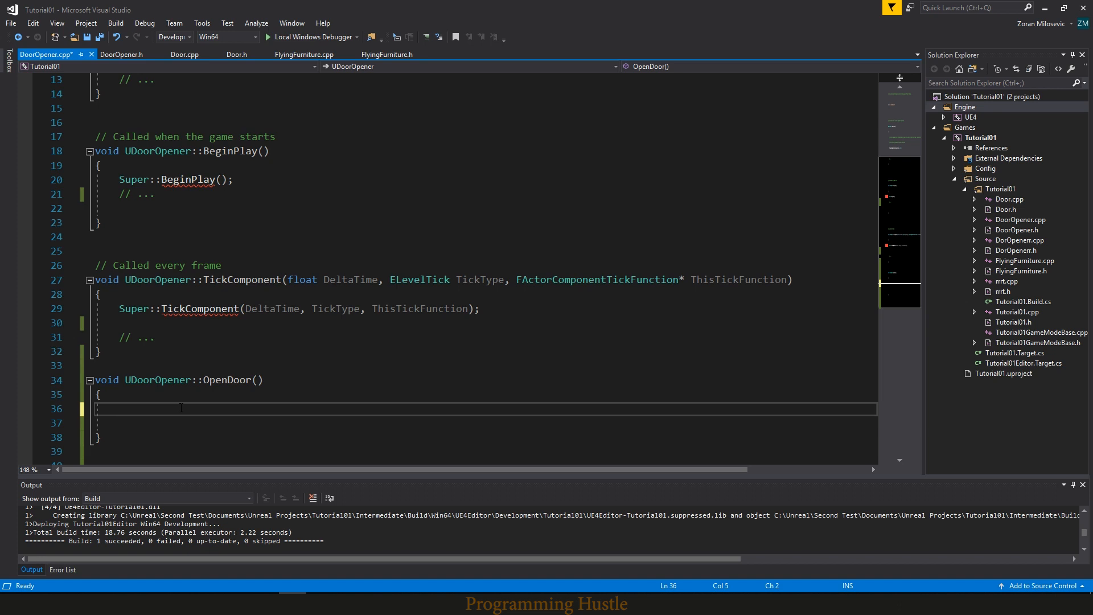
- Write FRotator newRotation = GetOwner()->GetActorRotation(); in OpenDoor
type("G")
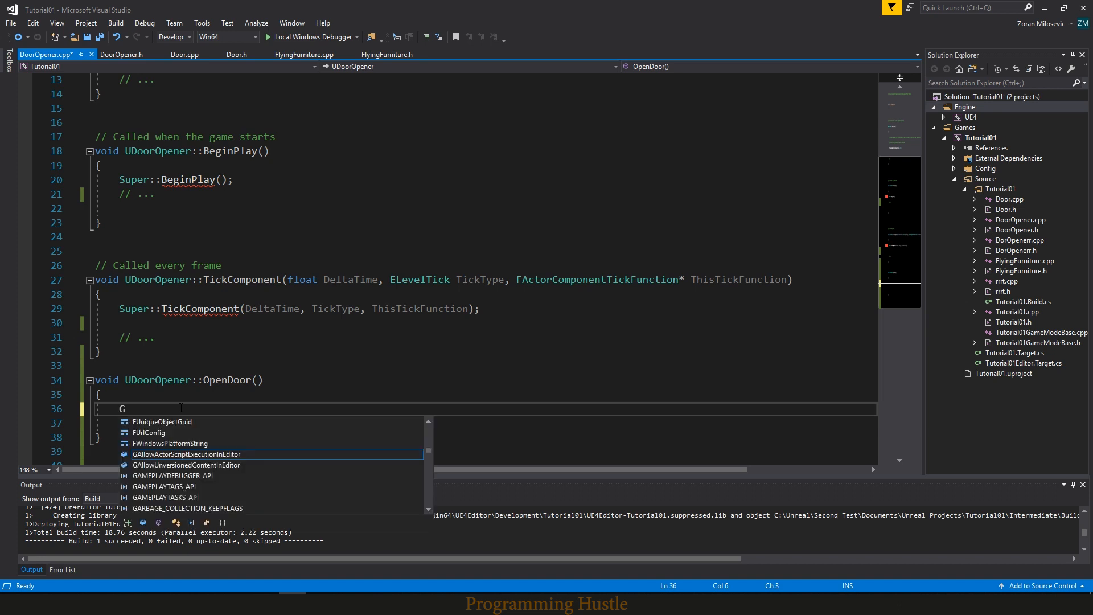
type("etOwner()")
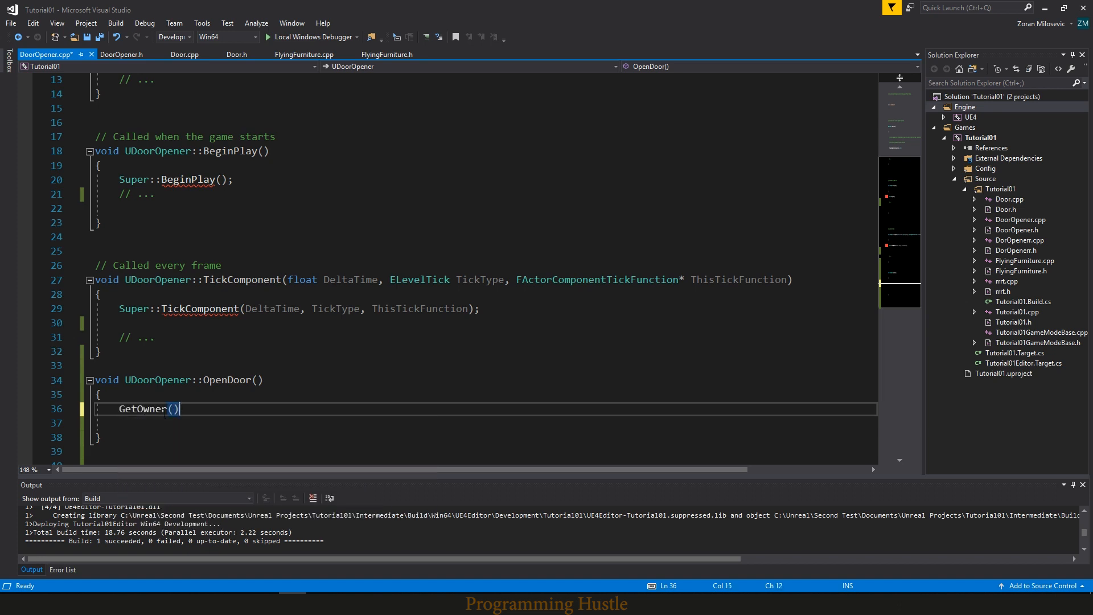
double_click(143, 409)
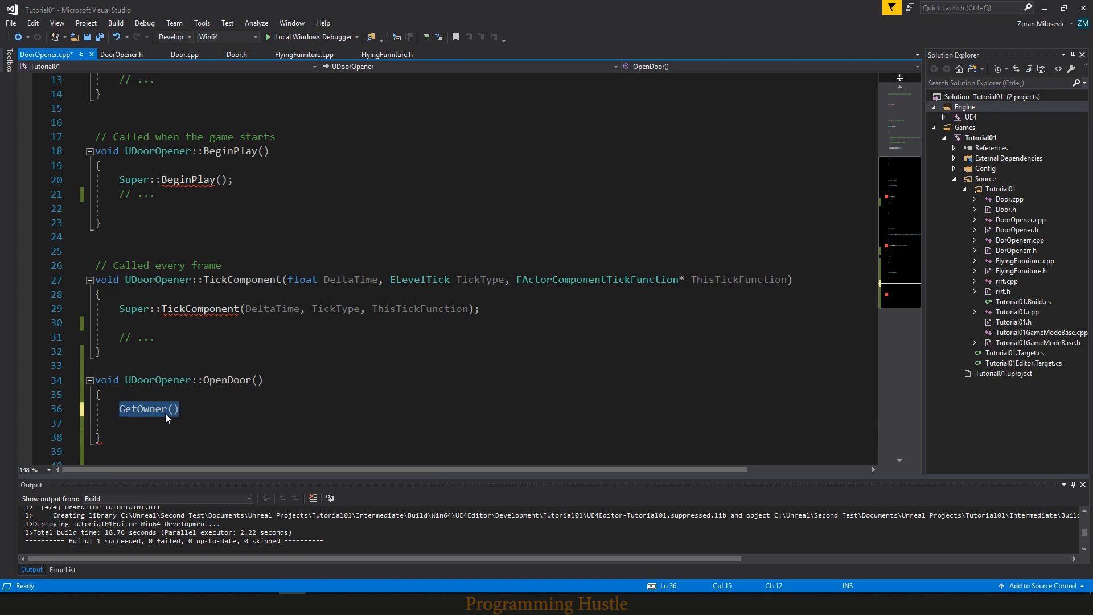
left_click(179, 408)
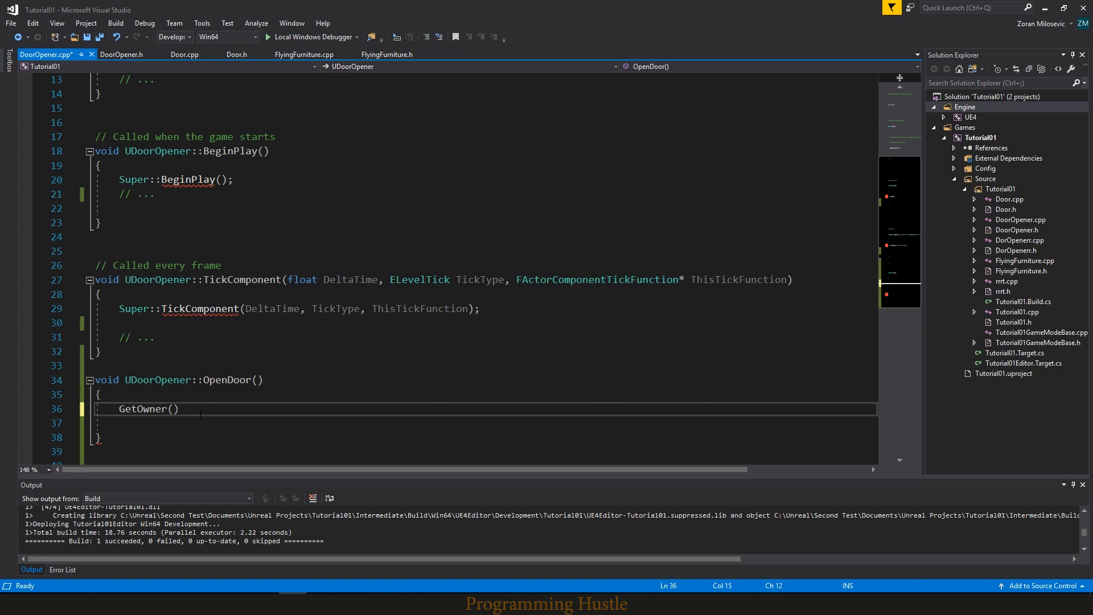
type("->")
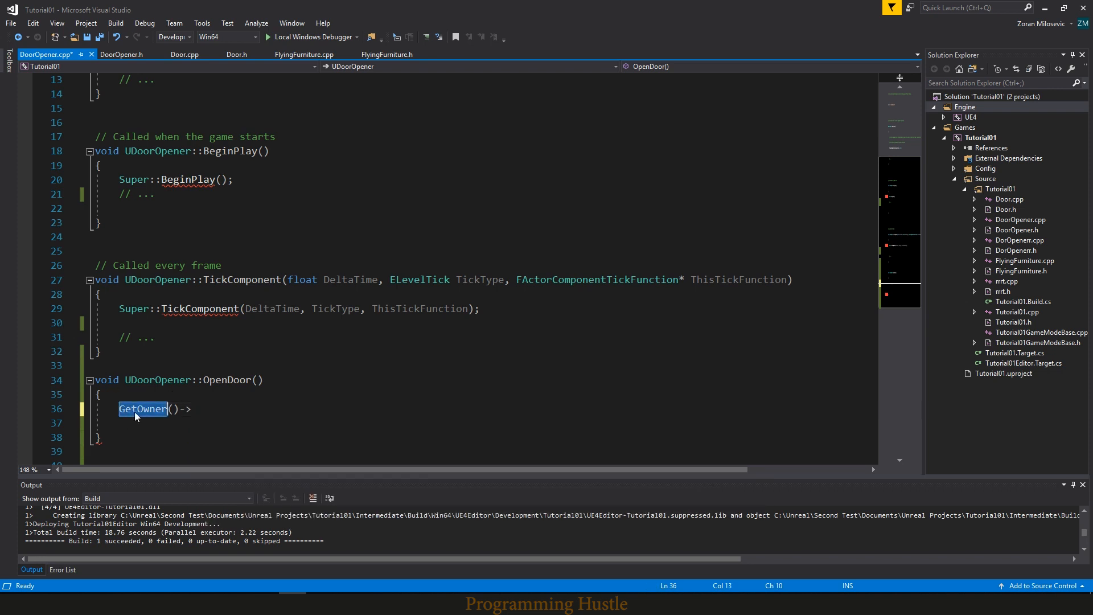
left_click(197, 408)
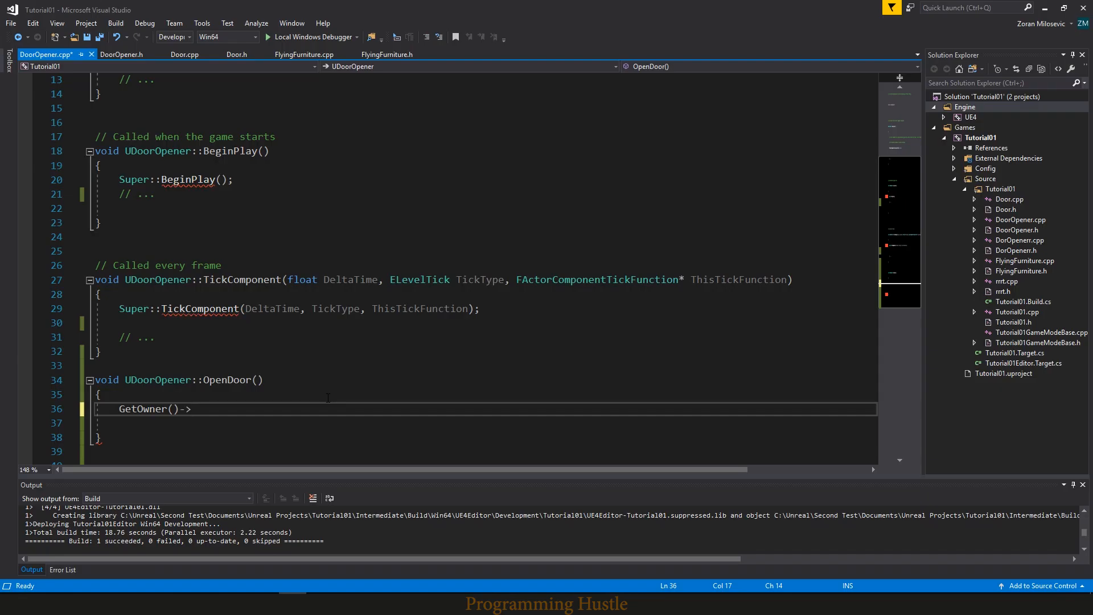
type("Get")
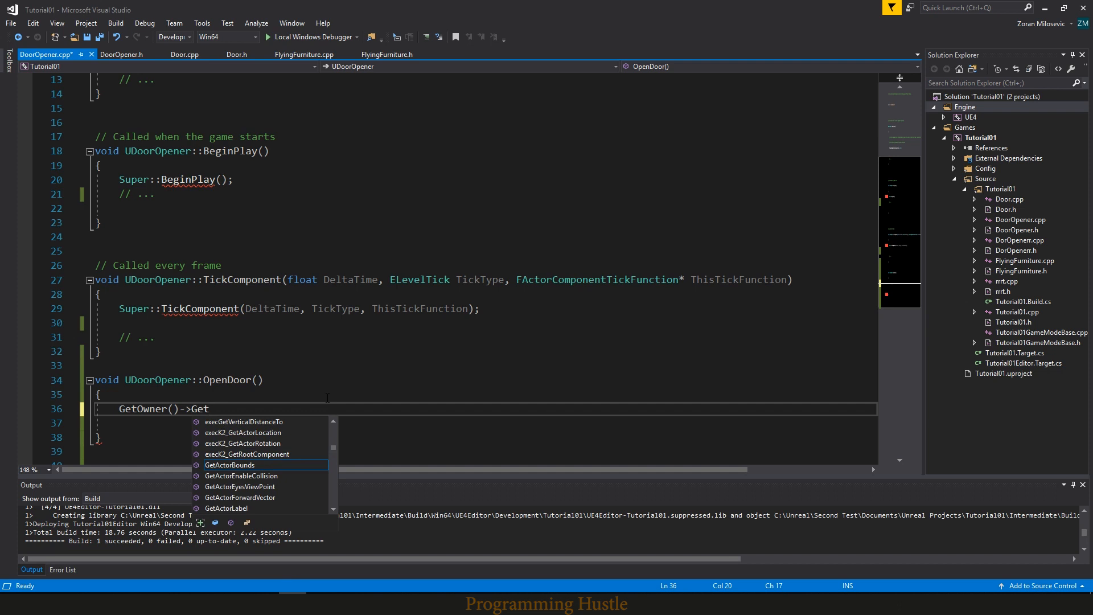
type("ActorRotation;")
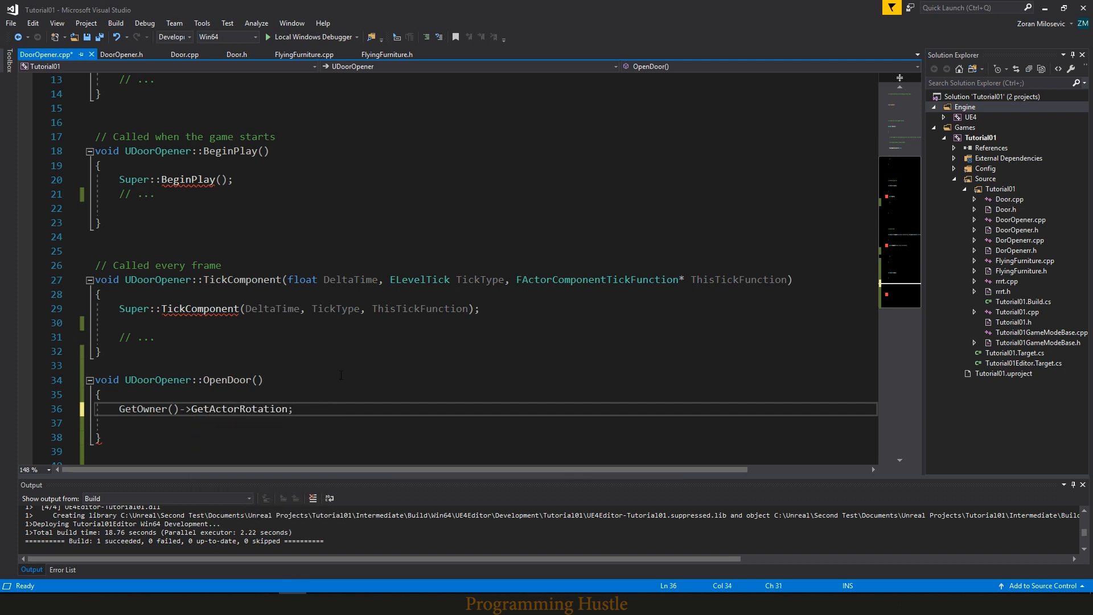
double_click(142, 409)
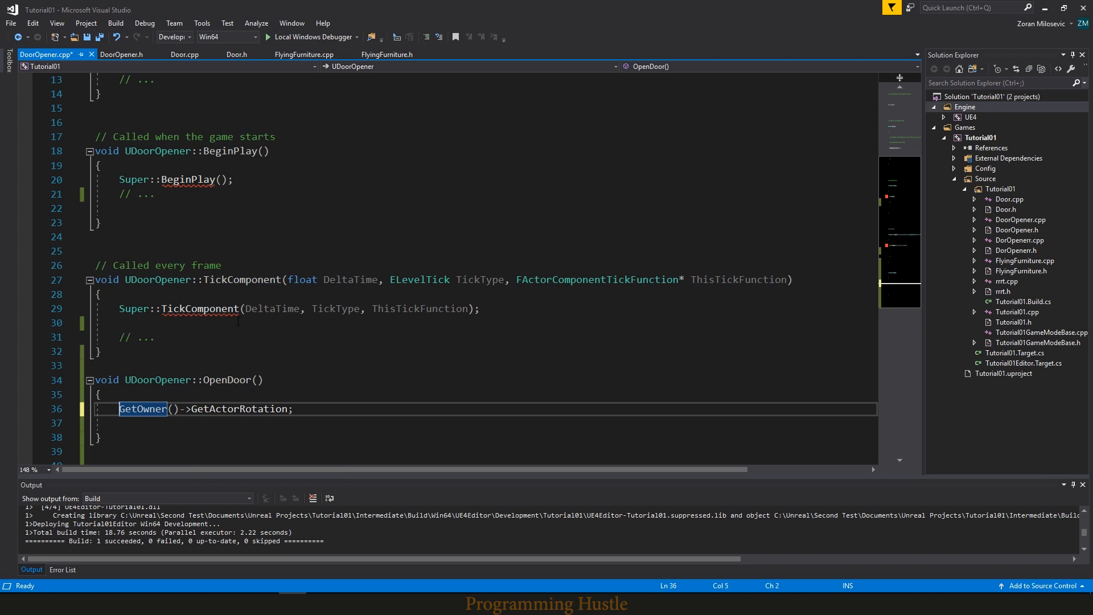
type("FRotator newRotation =")
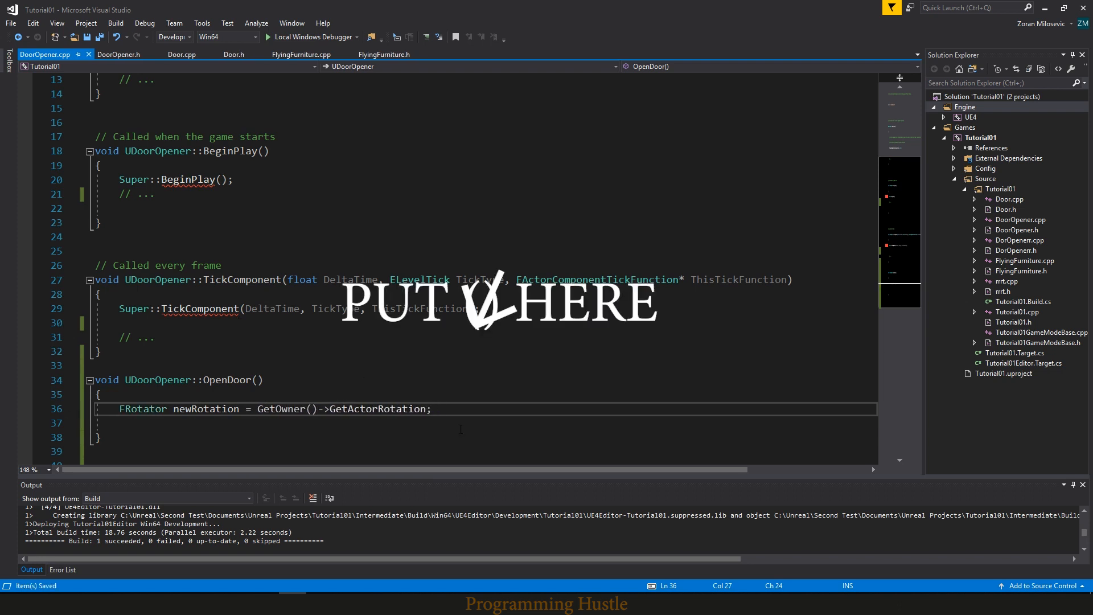
type("newRotation.y")
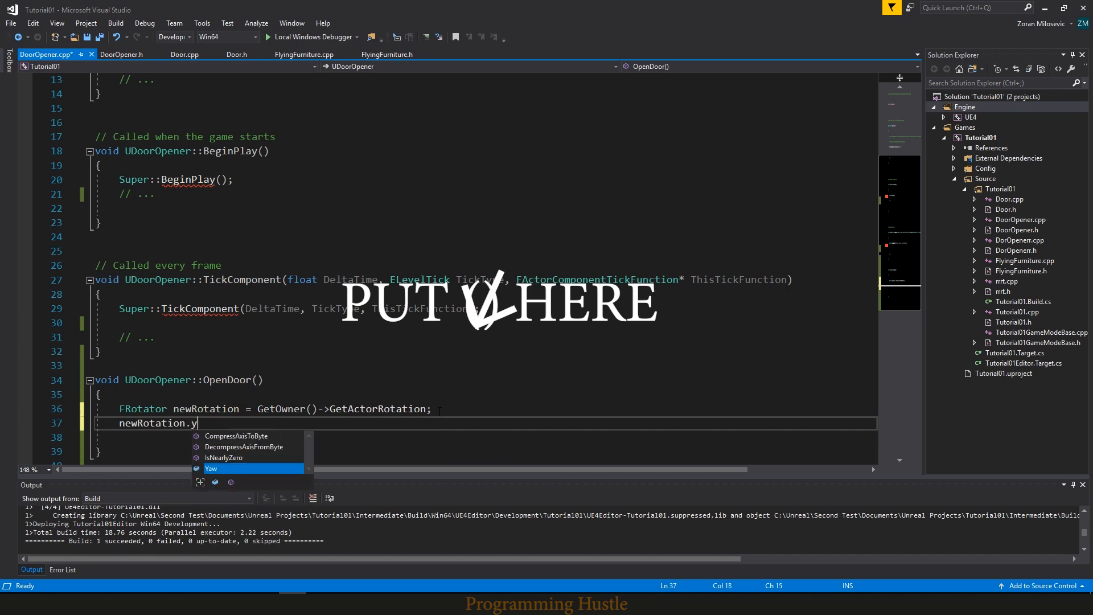
- Add newRotation.Yaw += 90.f and GetOwner()->SetActorRotation(newRotation), checking Door's version in between
type("Yaw += 90.")
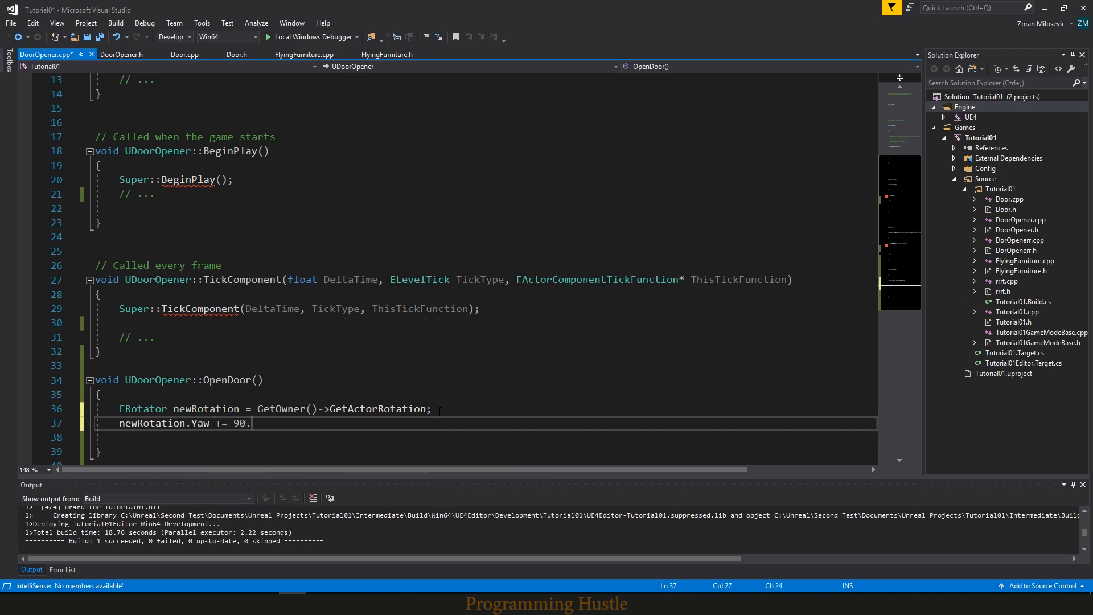
left_click(182, 55)
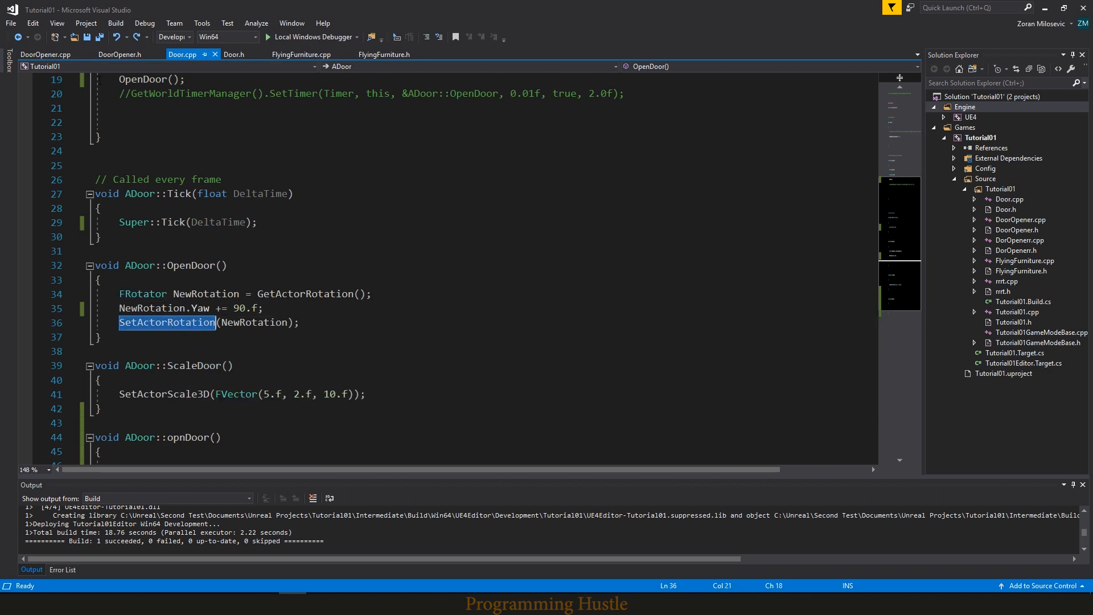
left_click(45, 54)
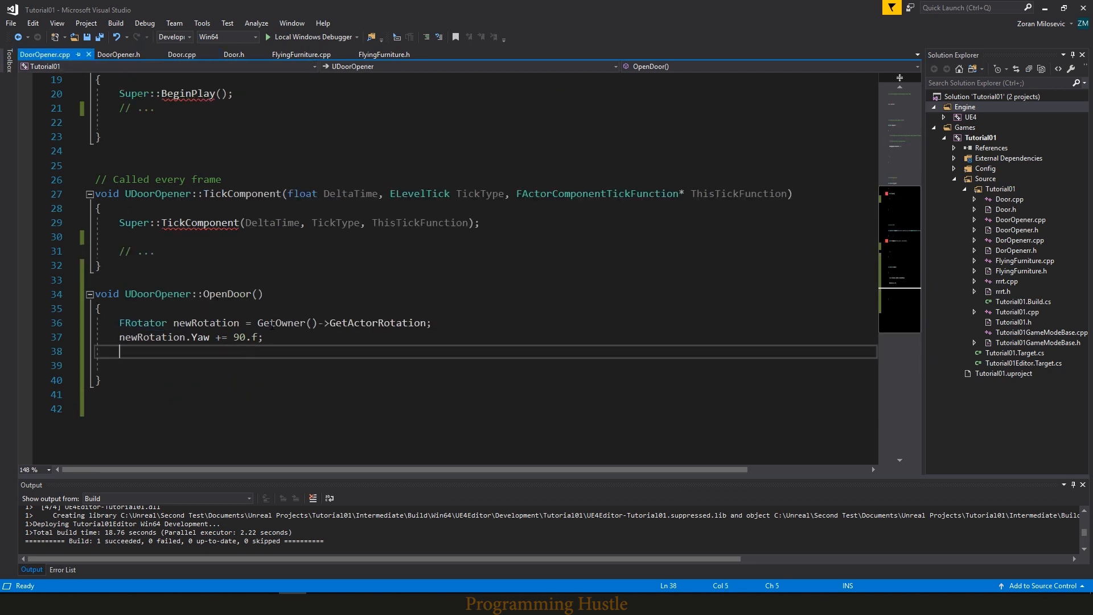
type("GetOwner()->Set")
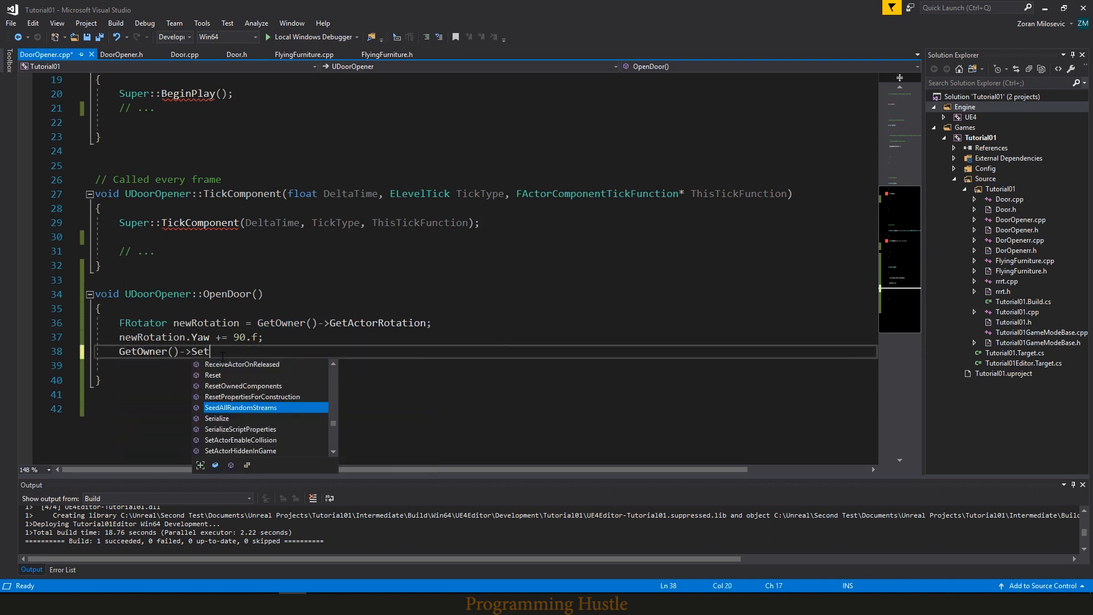
type("ActorRotation(newRotation);")
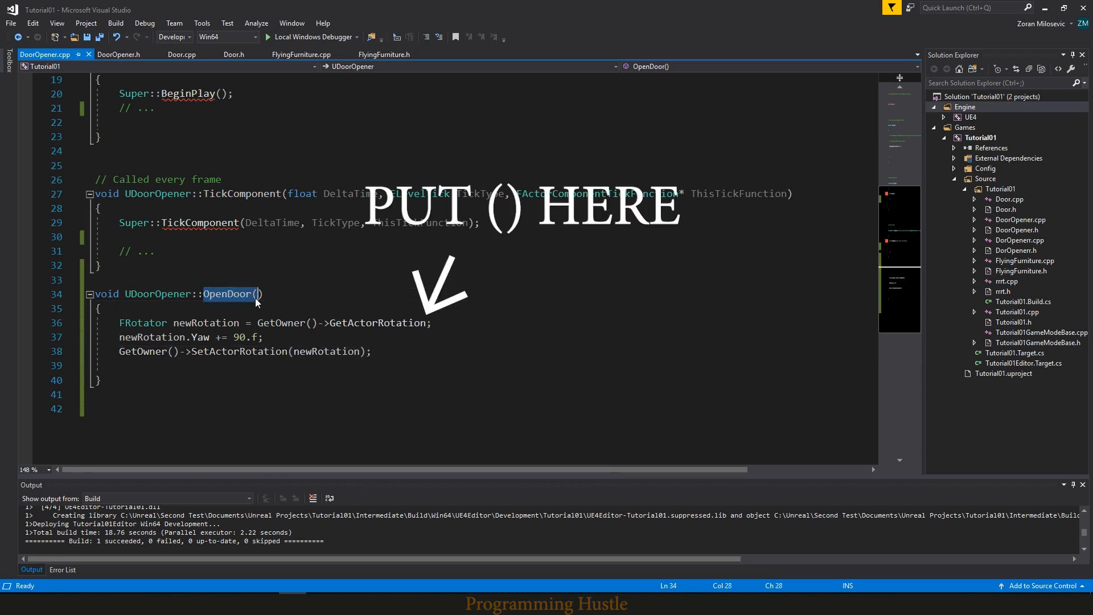
scroll("up", 3)
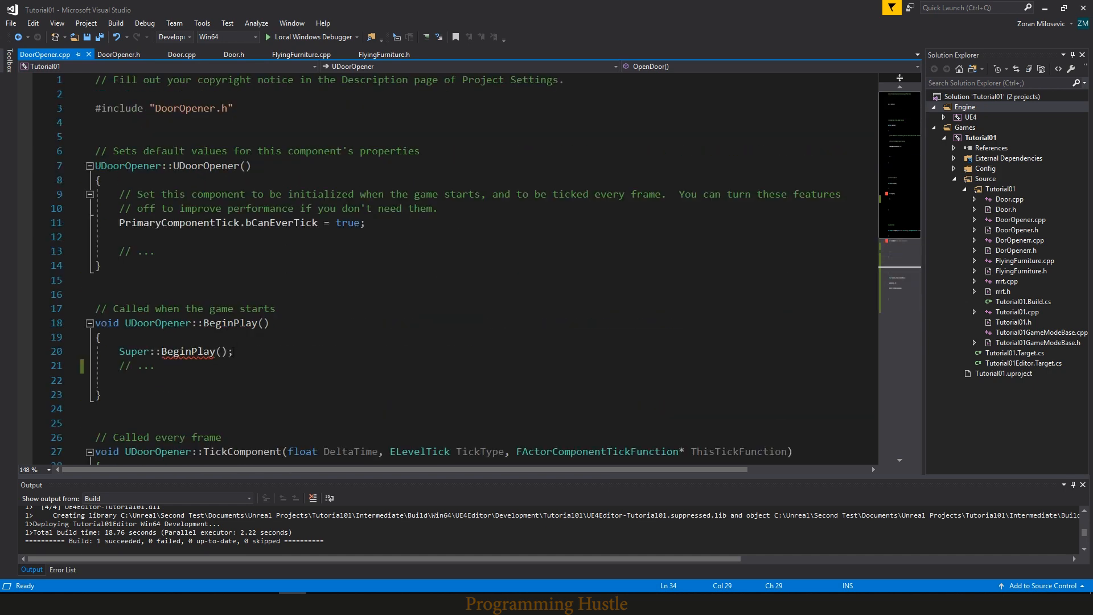
- Back in the level editor, set the second door's Mobility to Movable and test in play
left_click(342, 380)
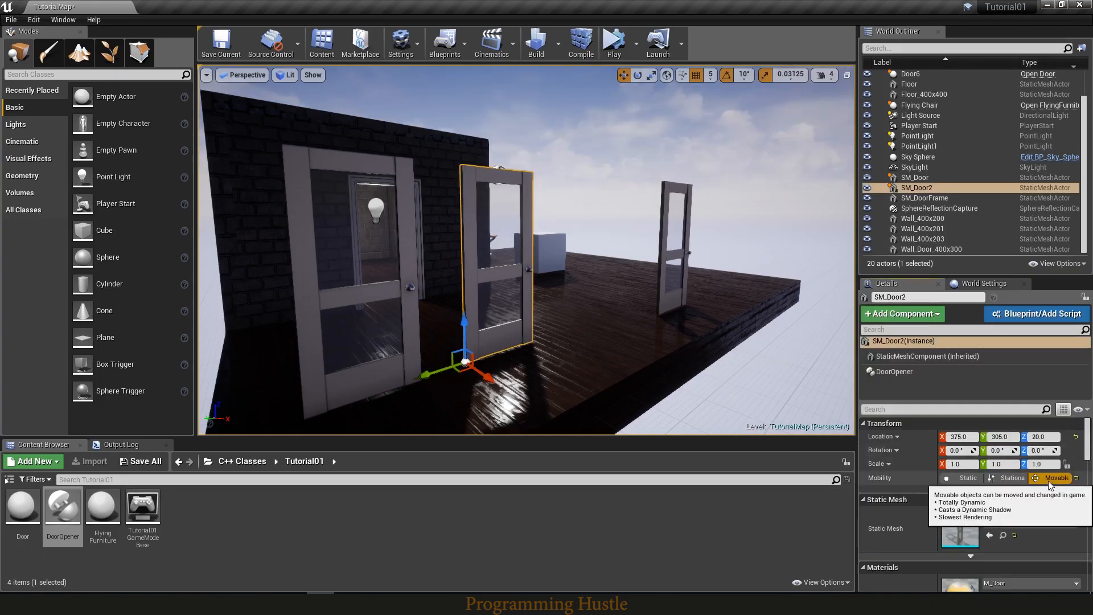
left_click(914, 178)
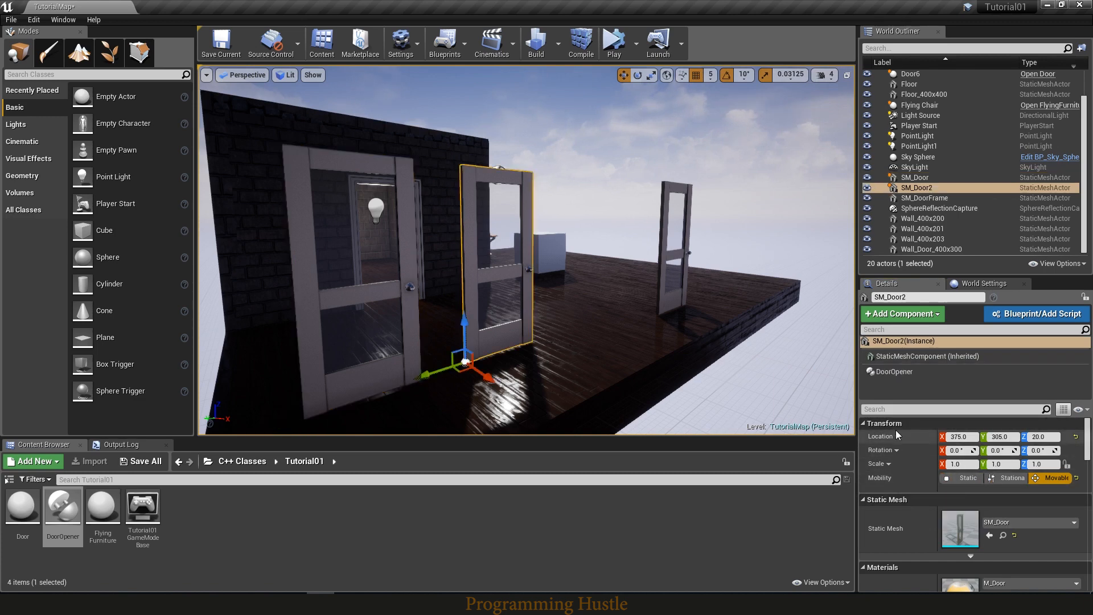
mouse_move(613, 44)
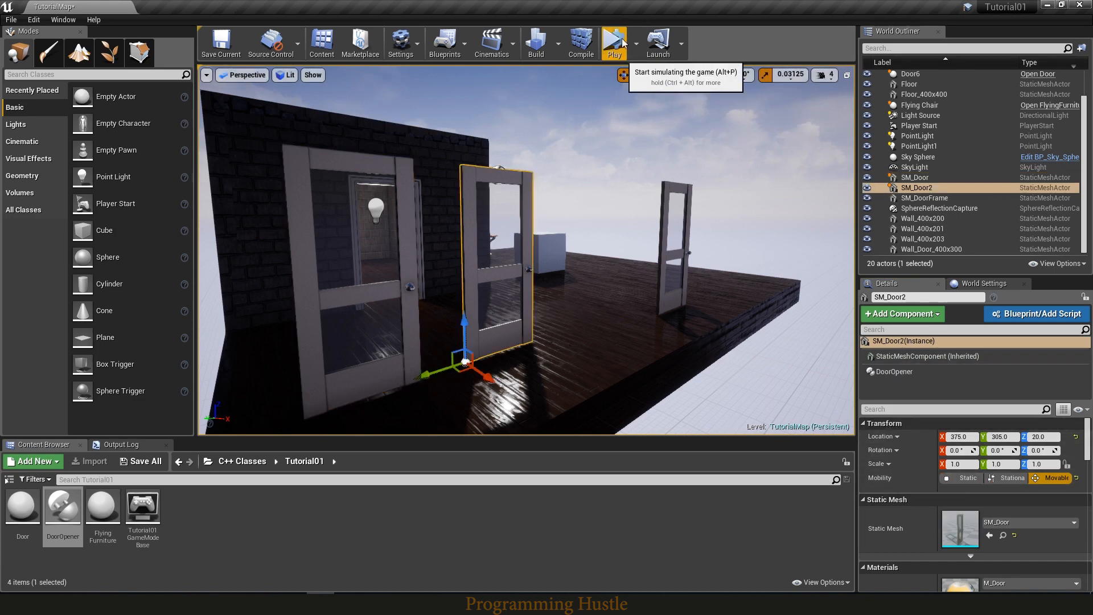
left_click(612, 43)
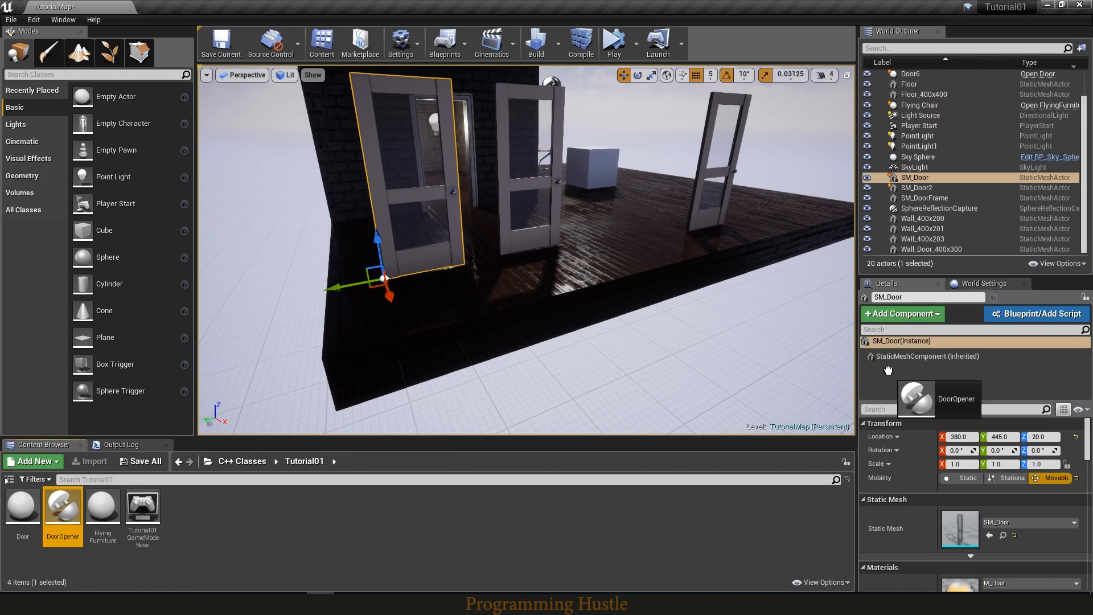
- Attach the DoorOpener component to the first door and play so both doors open
left_click(900, 367)
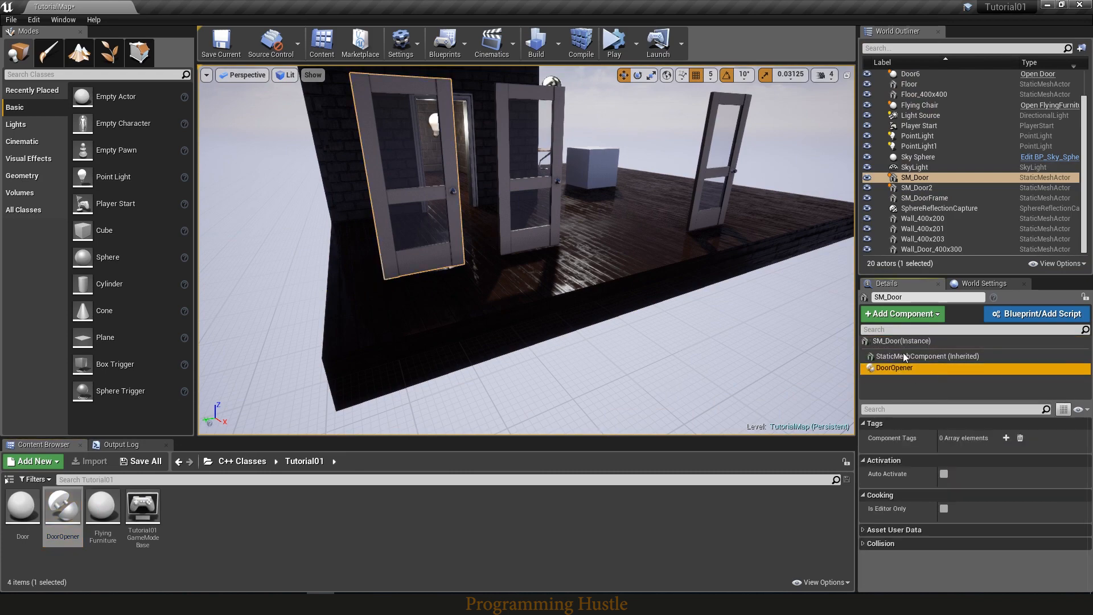
left_click(611, 42)
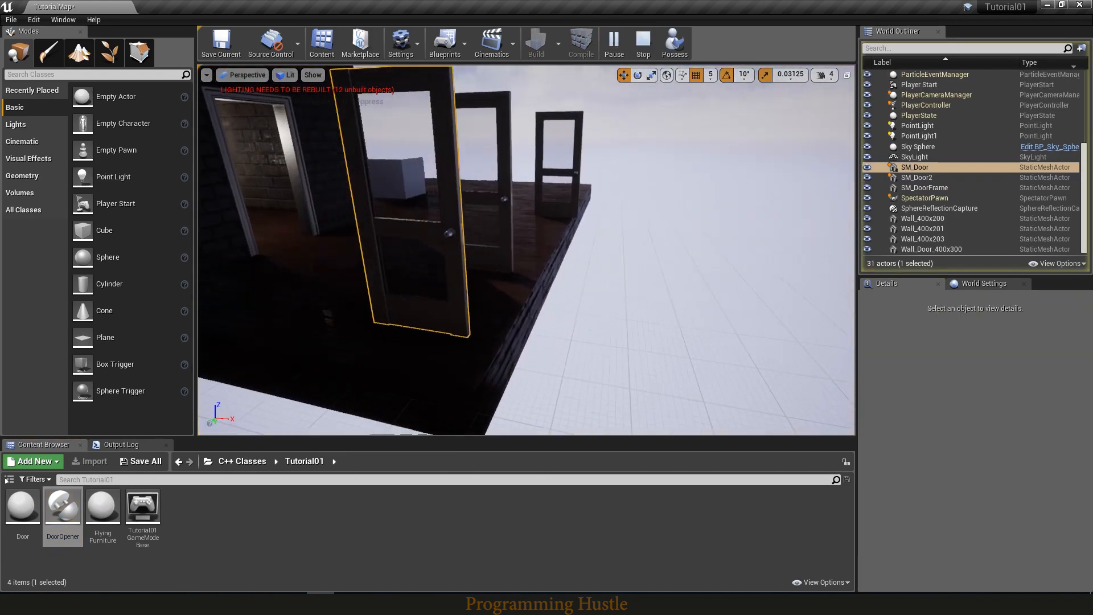